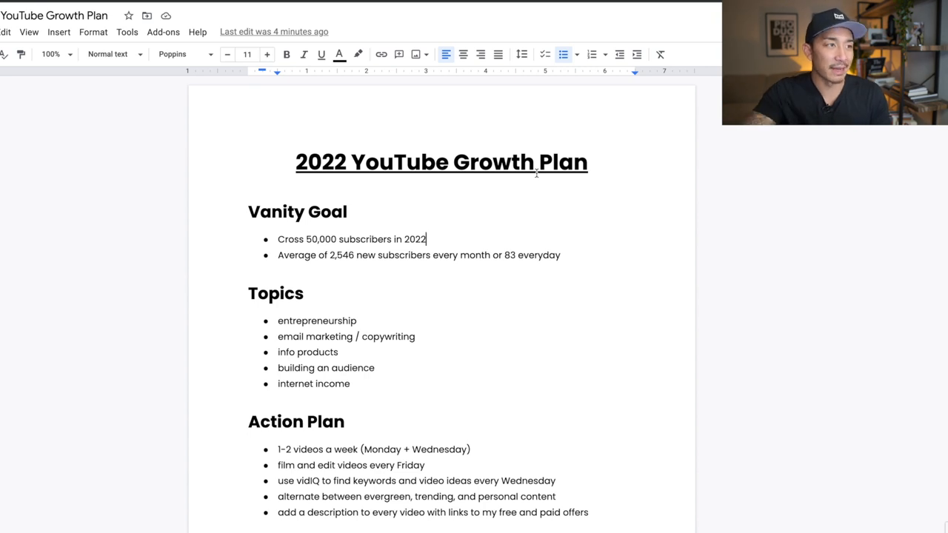
{"action": "mouse_move", "coordinate": [380, 218]}
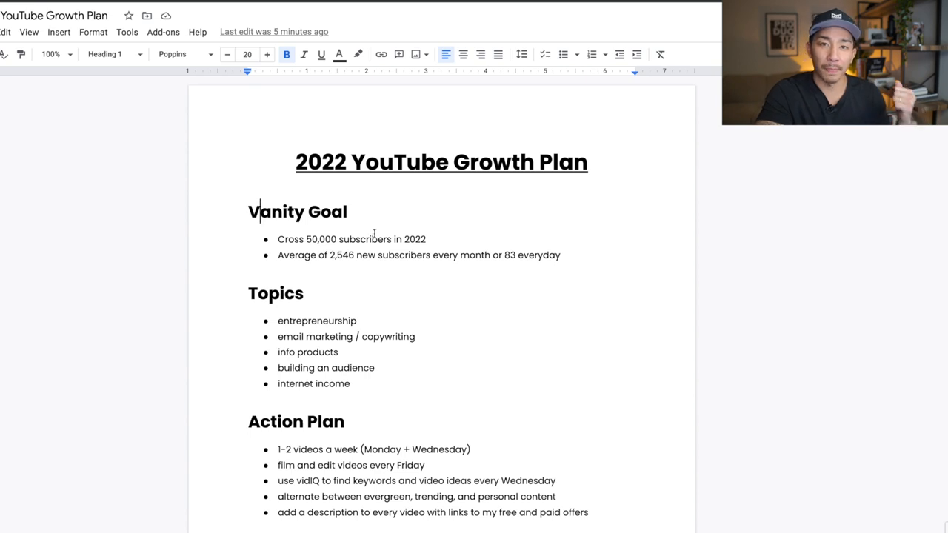
{"action": "mouse_move", "coordinate": [417, 217]}
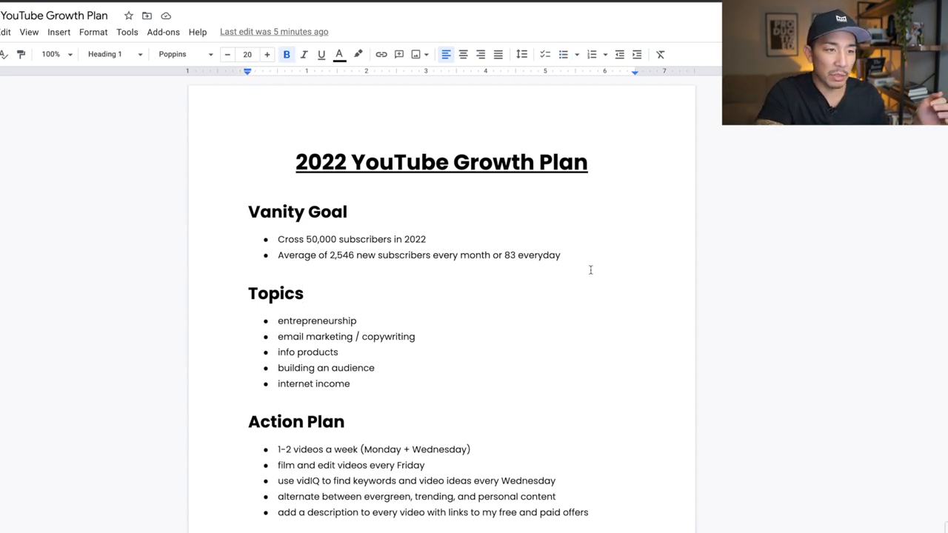
Step: Highlight the Vanity Goal bullets and the Topics section of the growth plan
{"action": "left_click_drag", "start_coordinate": [277, 239], "coordinate": [561, 254]}
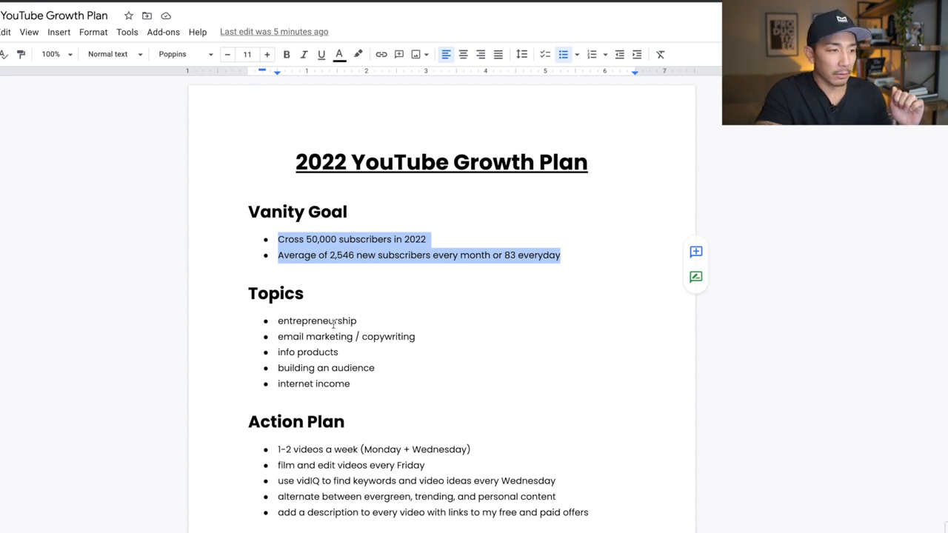
{"action": "double_click", "coordinate": [330, 336]}
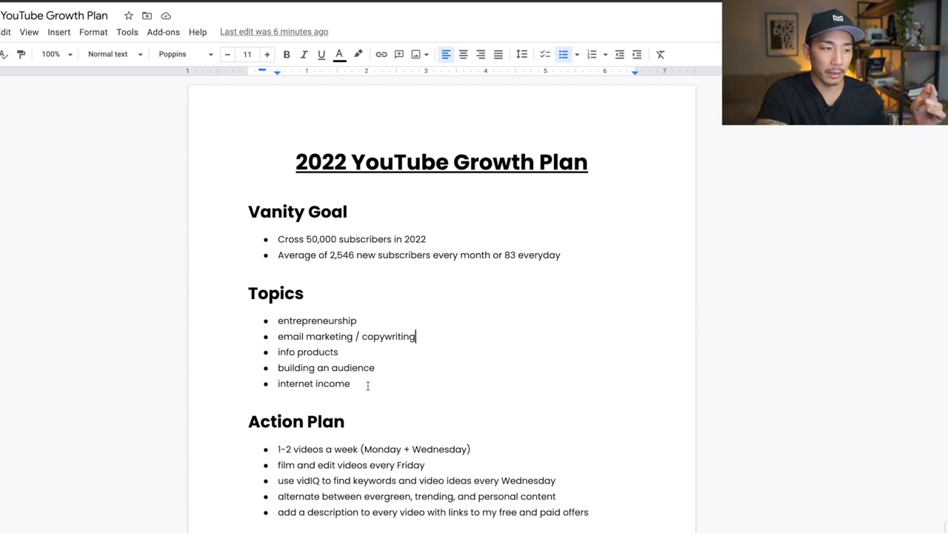
{"action": "left_click_drag", "start_coordinate": [249, 281], "coordinate": [351, 383]}
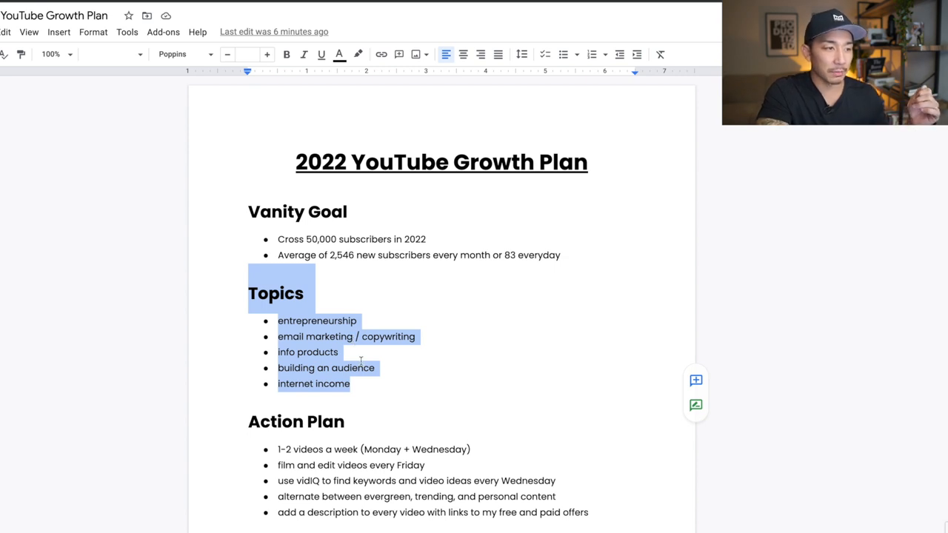
{"action": "left_click", "coordinate": [306, 293]}
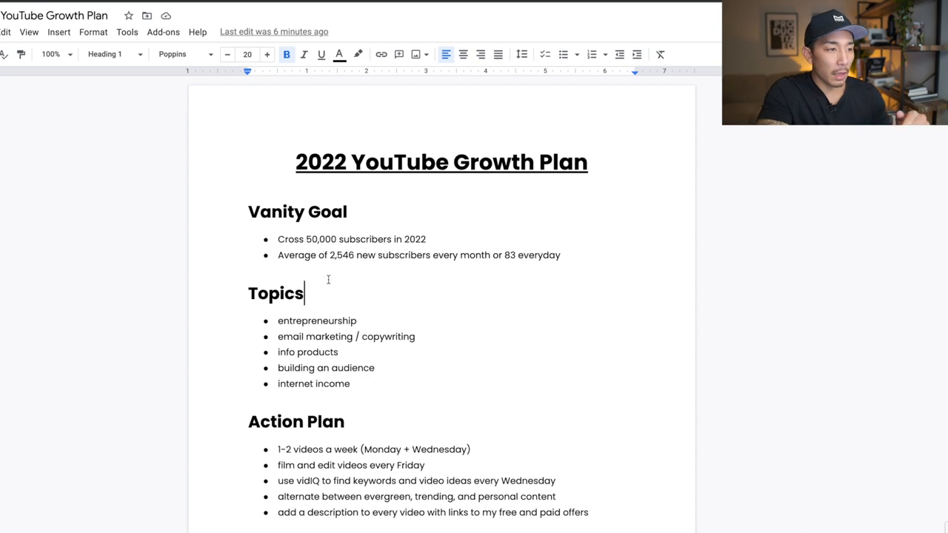
{"action": "mouse_move", "coordinate": [309, 336]}
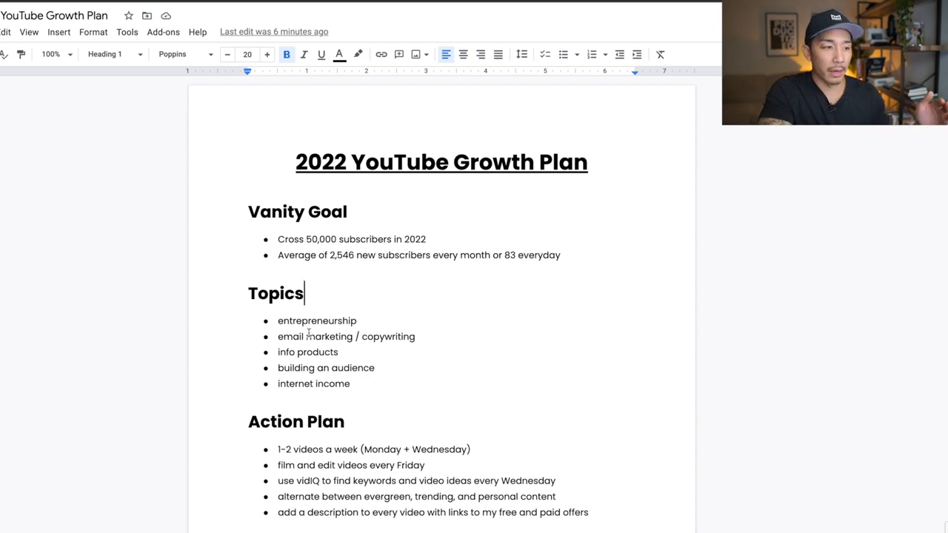
Step: Point back at Vanity Goal, mark the first Action Plan bullet, then show vidIQ Daily Ideas
{"action": "left_click", "coordinate": [347, 211]}
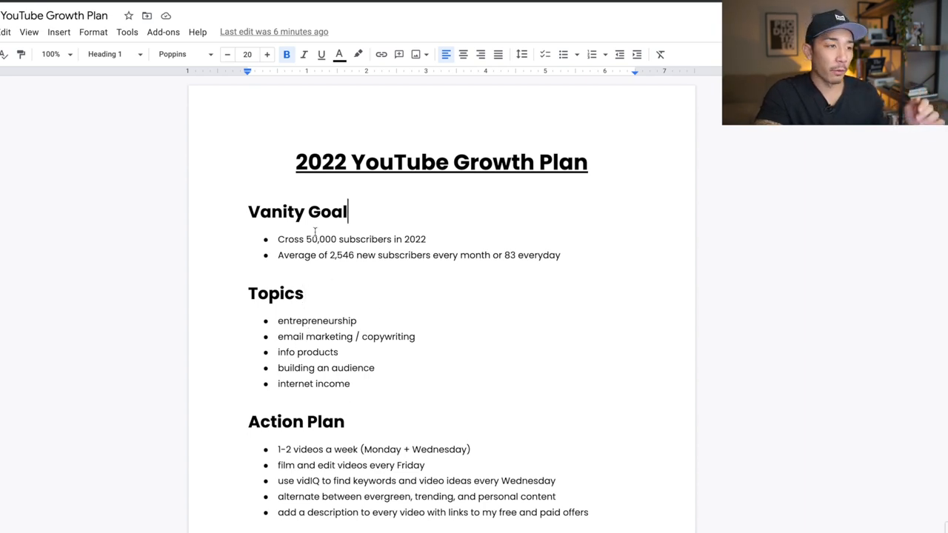
{"action": "double_click", "coordinate": [322, 238]}
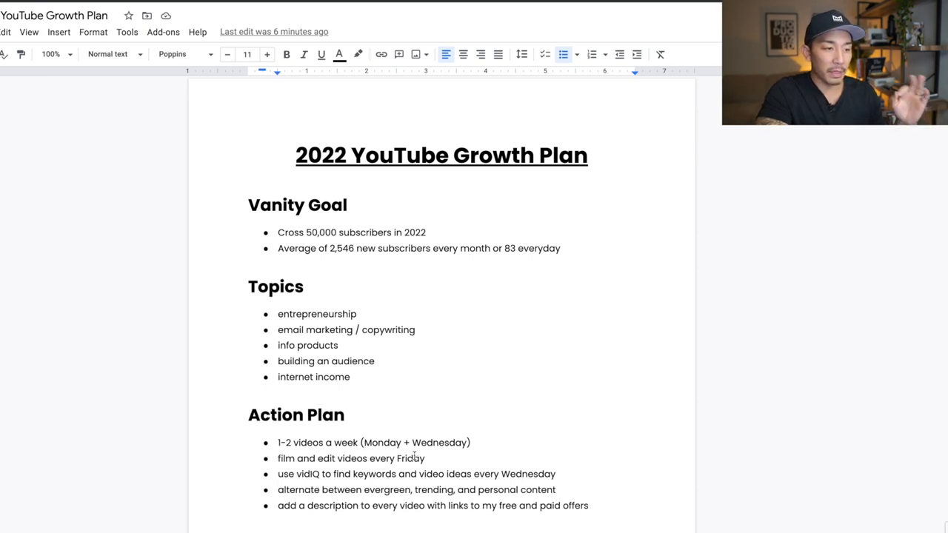
{"action": "left_click", "coordinate": [471, 443]}
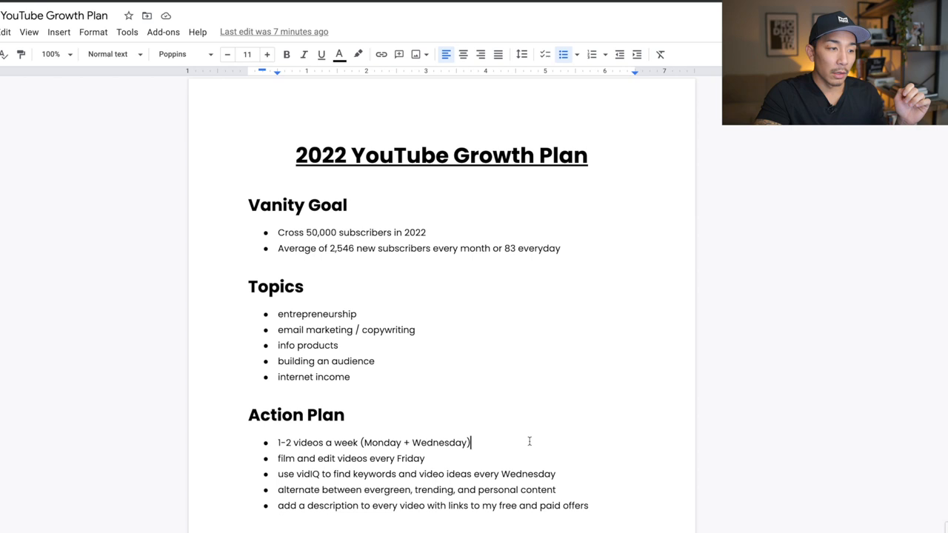
{"action": "mouse_move", "coordinate": [526, 441]}
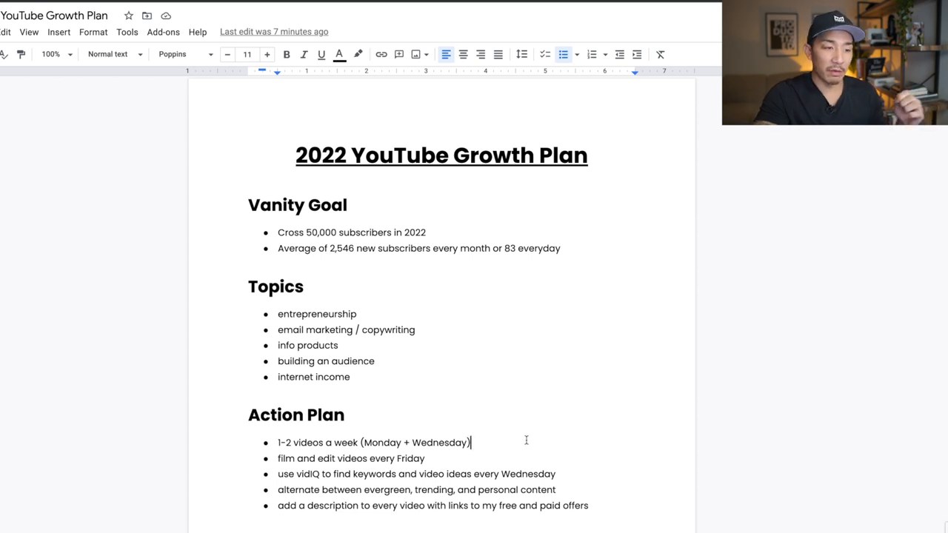
{"action": "mouse_move", "coordinate": [448, 467]}
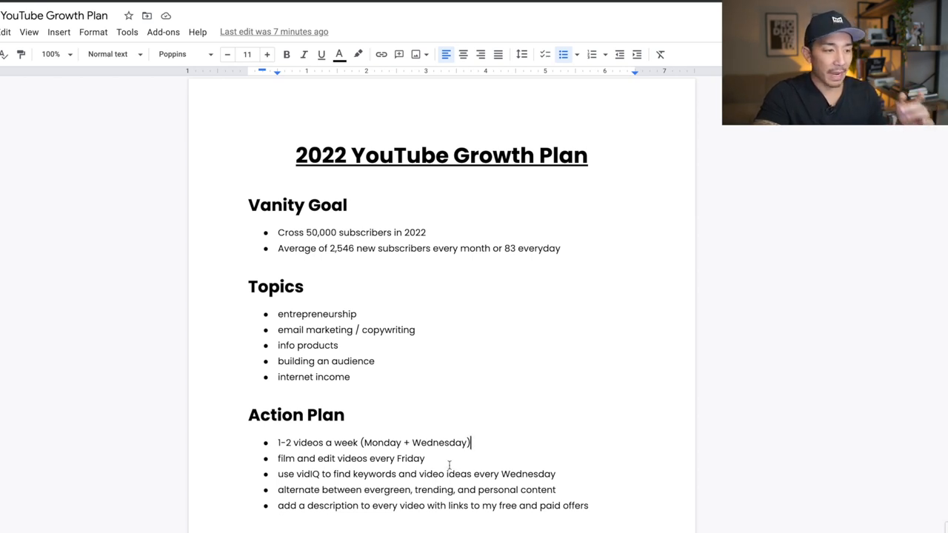
{"action": "mouse_move", "coordinate": [442, 458]}
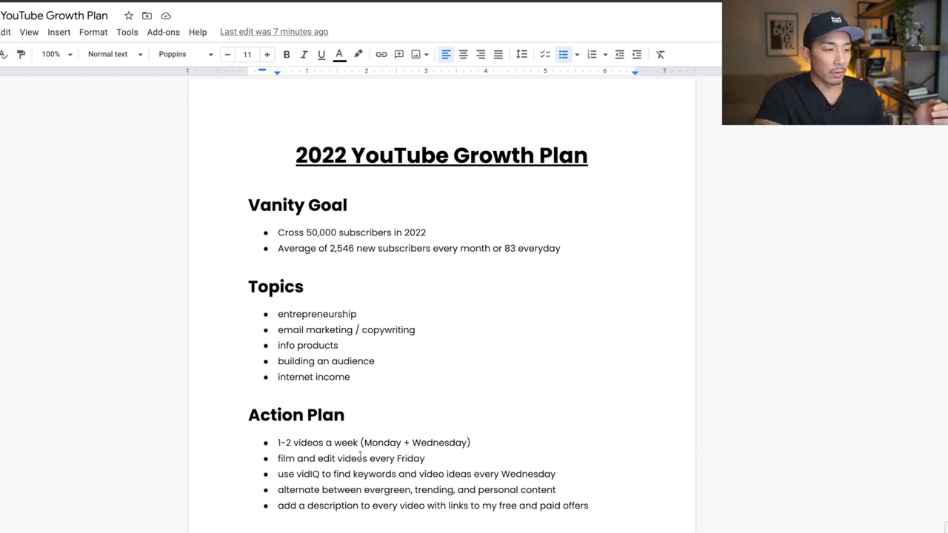
{"action": "mouse_move", "coordinate": [380, 488]}
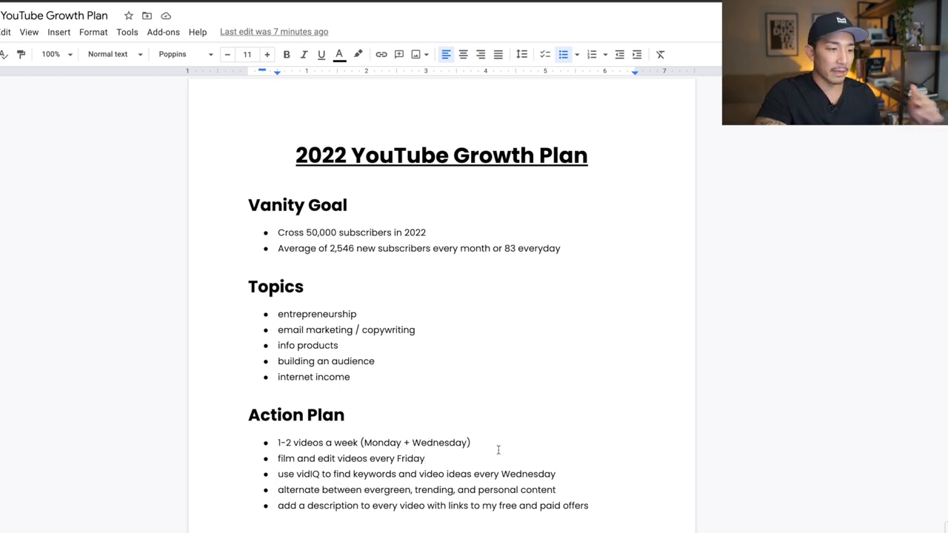
{"action": "mouse_move", "coordinate": [483, 442]}
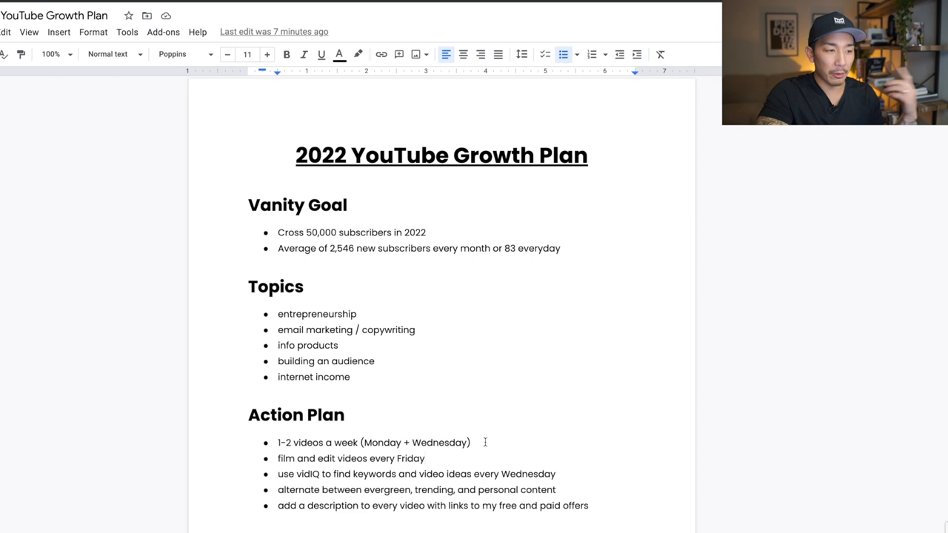
{"action": "mouse_move", "coordinate": [447, 451]}
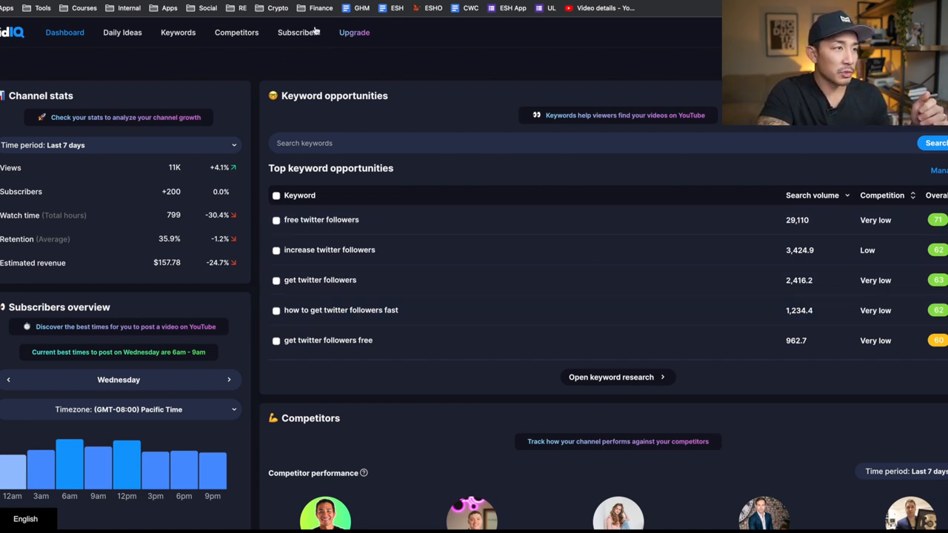
{"action": "mouse_move", "coordinate": [126, 36]}
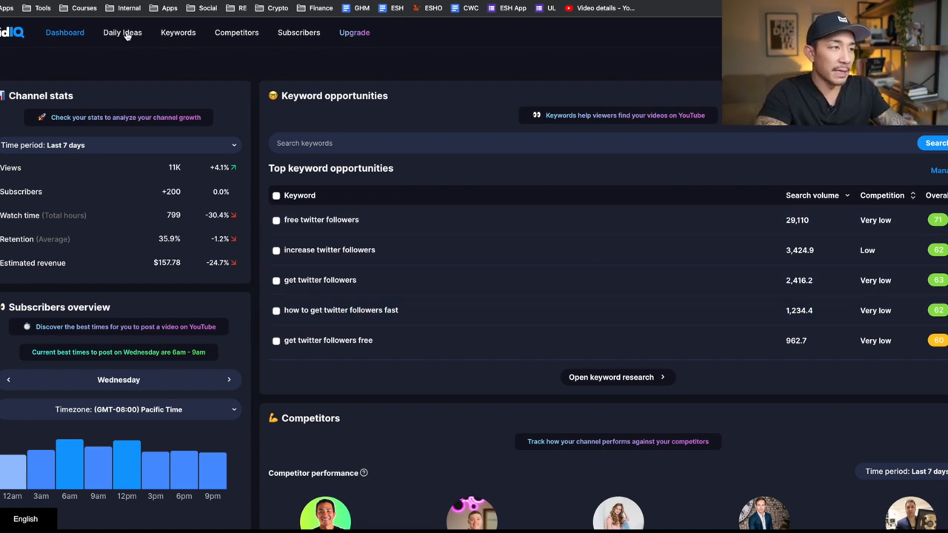
{"action": "left_click", "coordinate": [122, 33]}
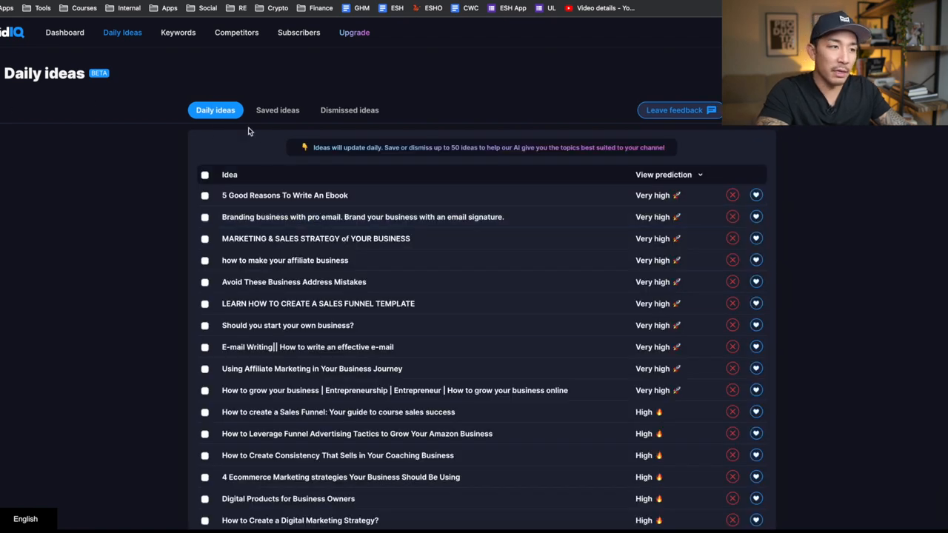
{"action": "mouse_move", "coordinate": [379, 238]}
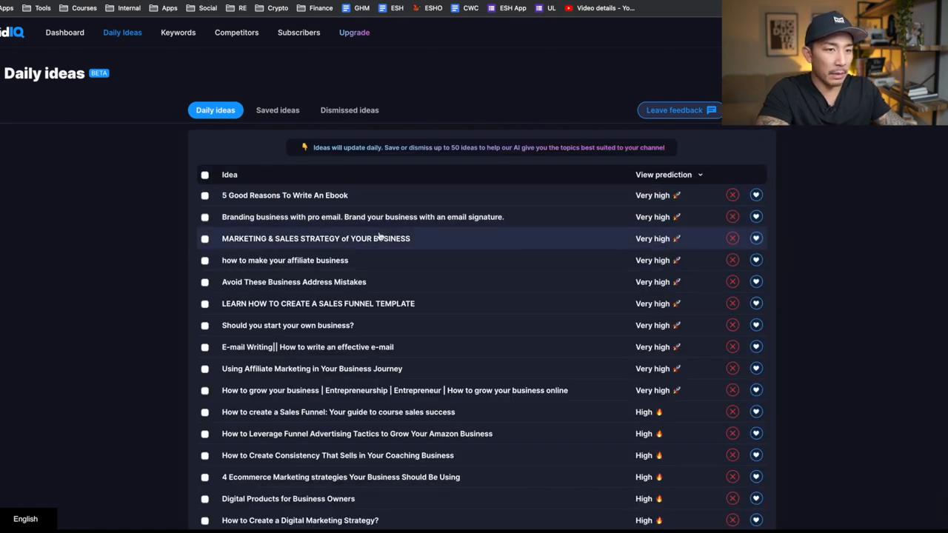
{"action": "mouse_move", "coordinate": [332, 205]}
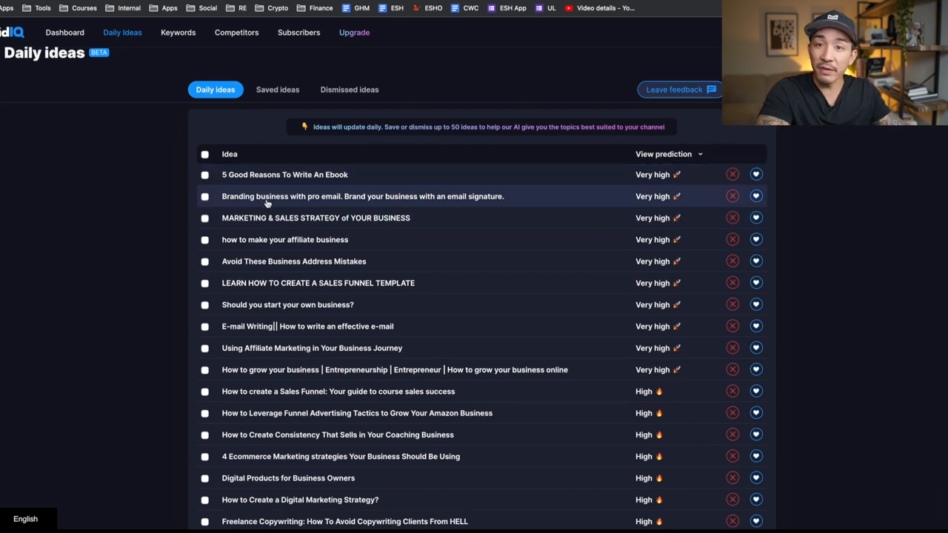
{"action": "mouse_move", "coordinate": [324, 255]}
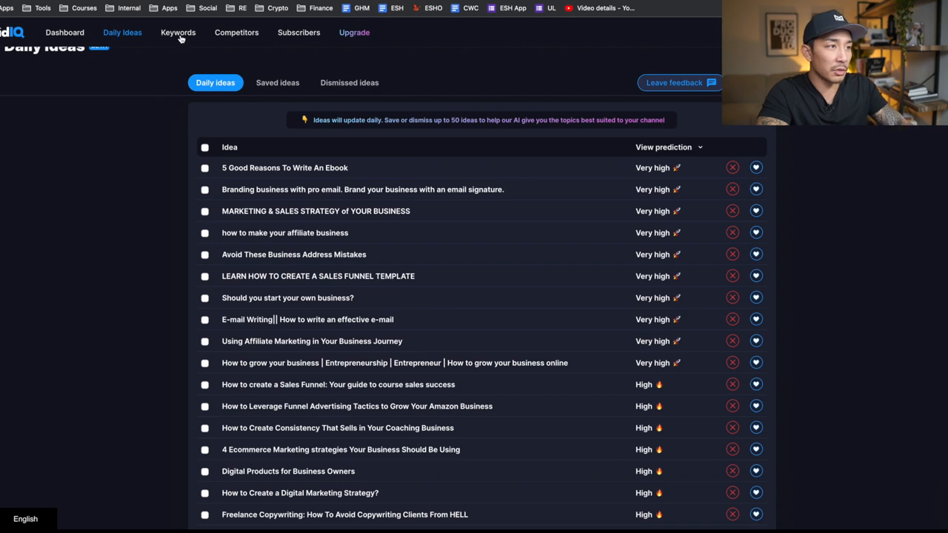
Step: Search vidIQ Keywords for 'digital products' to see related keywords and trending videos
{"action": "left_click", "coordinate": [177, 32]}
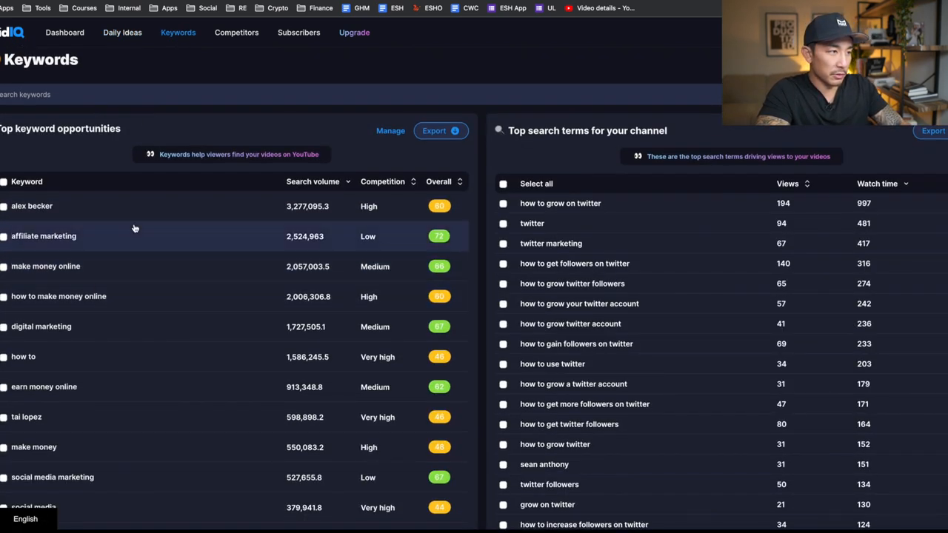
{"action": "mouse_move", "coordinate": [184, 348]}
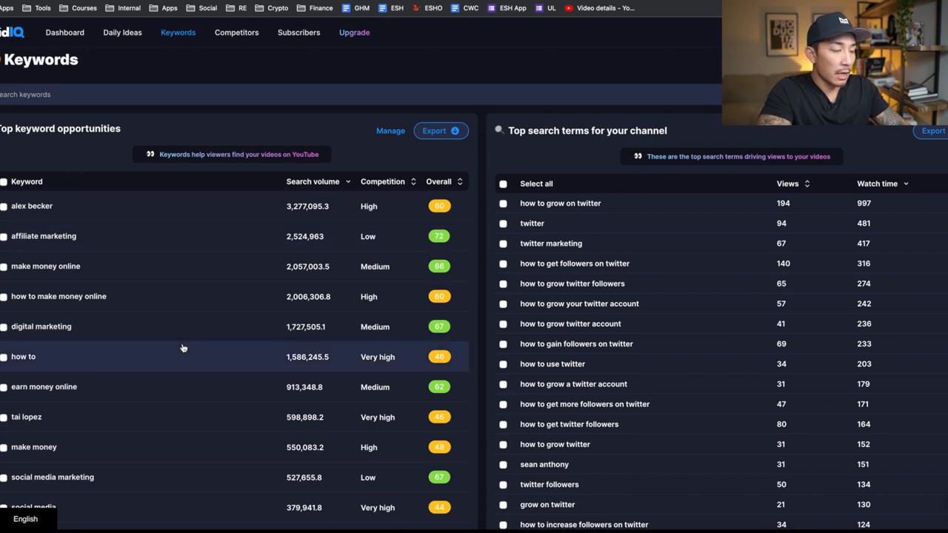
{"action": "scroll", "scroll_direction": "down", "scroll_amount": 3}
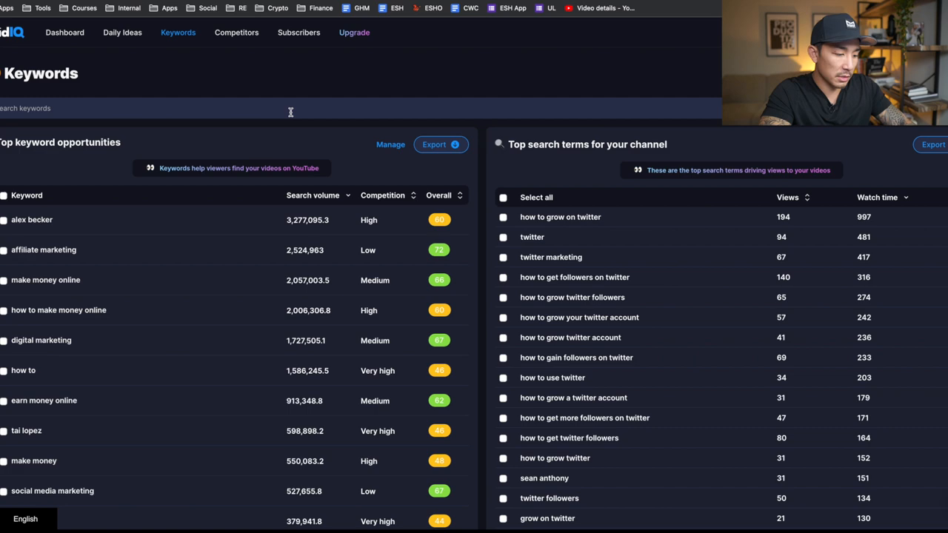
{"action": "type", "text": "digital products"}
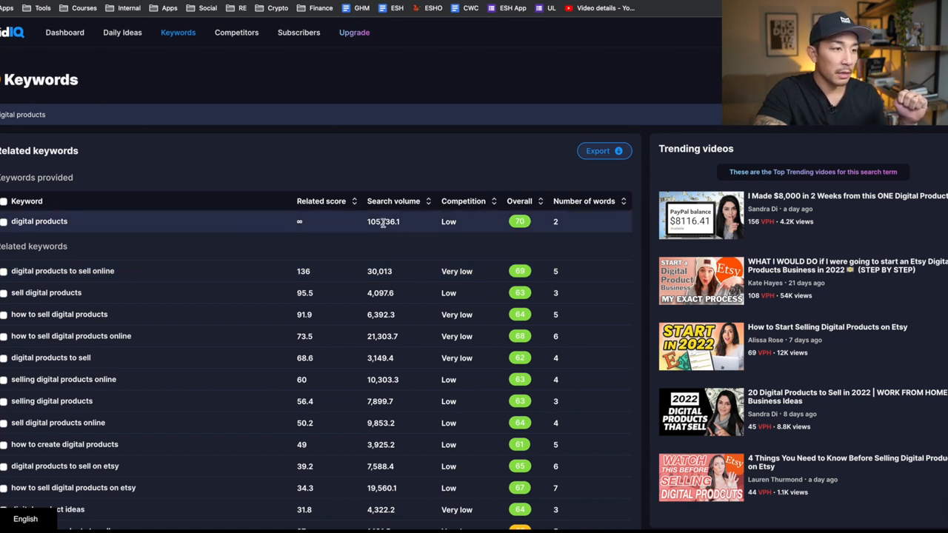
{"action": "mouse_move", "coordinate": [393, 201]}
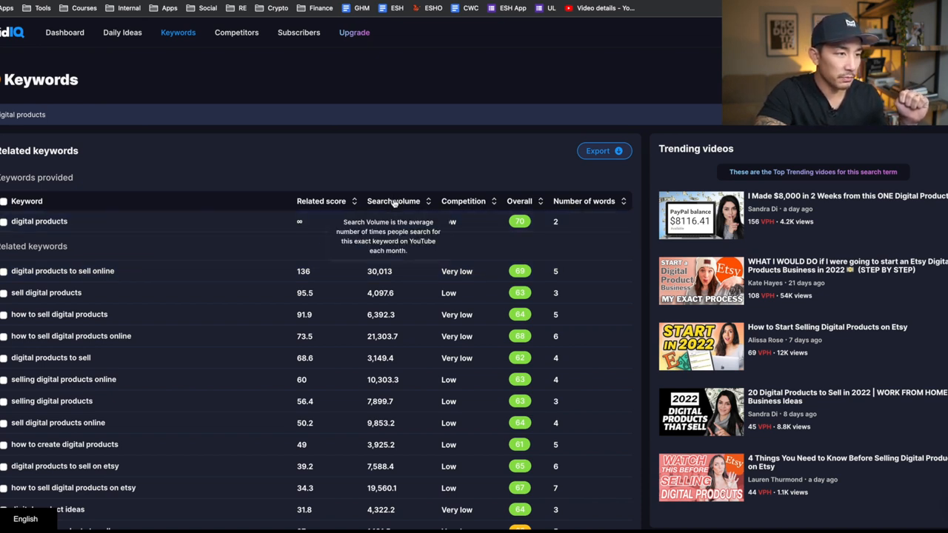
{"action": "mouse_move", "coordinate": [393, 201]}
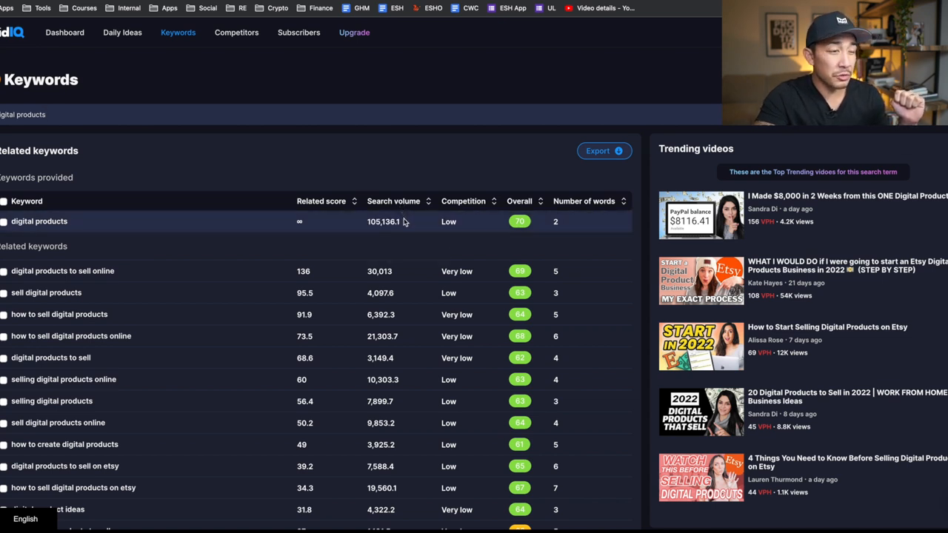
{"action": "mouse_move", "coordinate": [426, 218]}
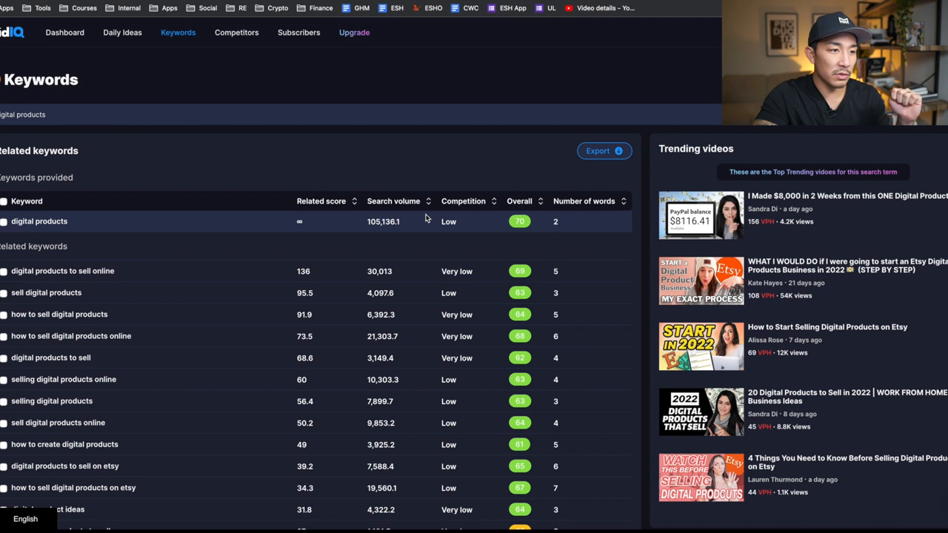
{"action": "mouse_move", "coordinate": [226, 225]}
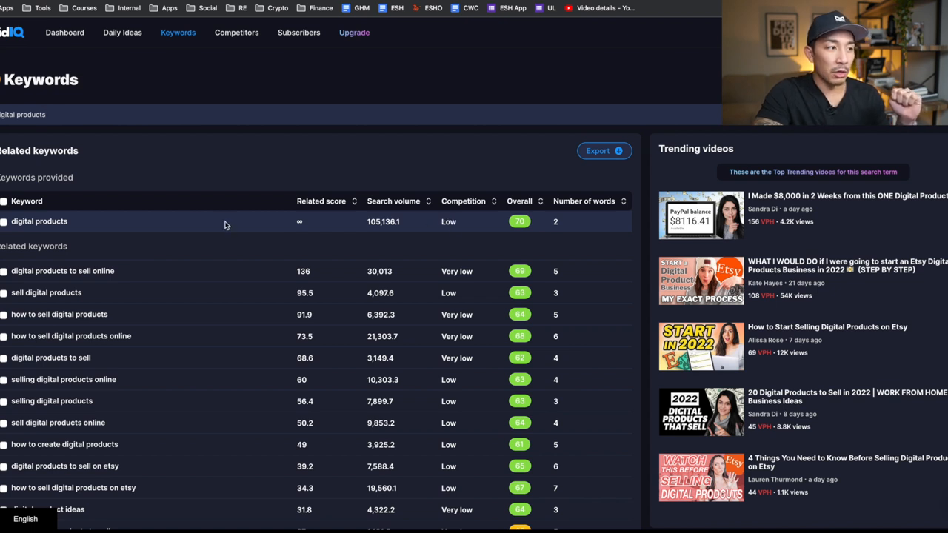
{"action": "mouse_move", "coordinate": [91, 225]}
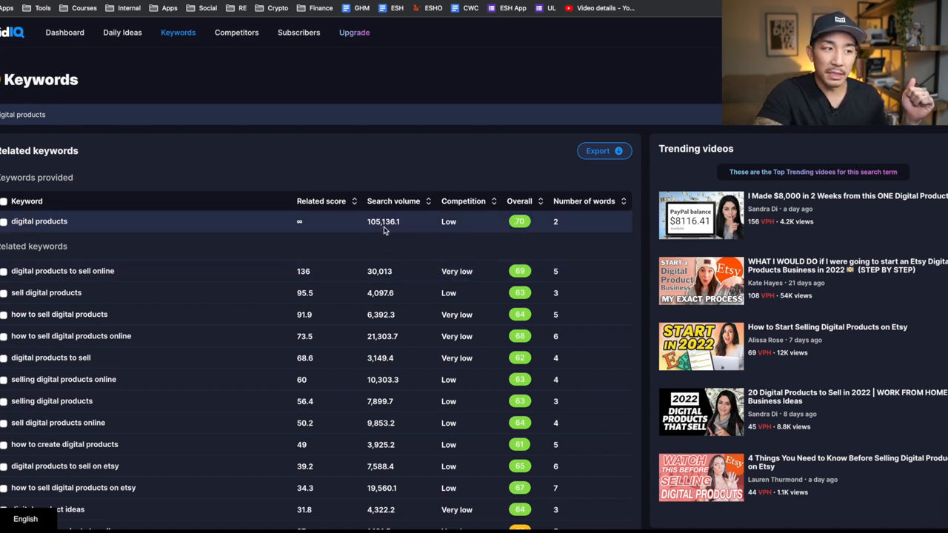
{"action": "mouse_move", "coordinate": [391, 235]}
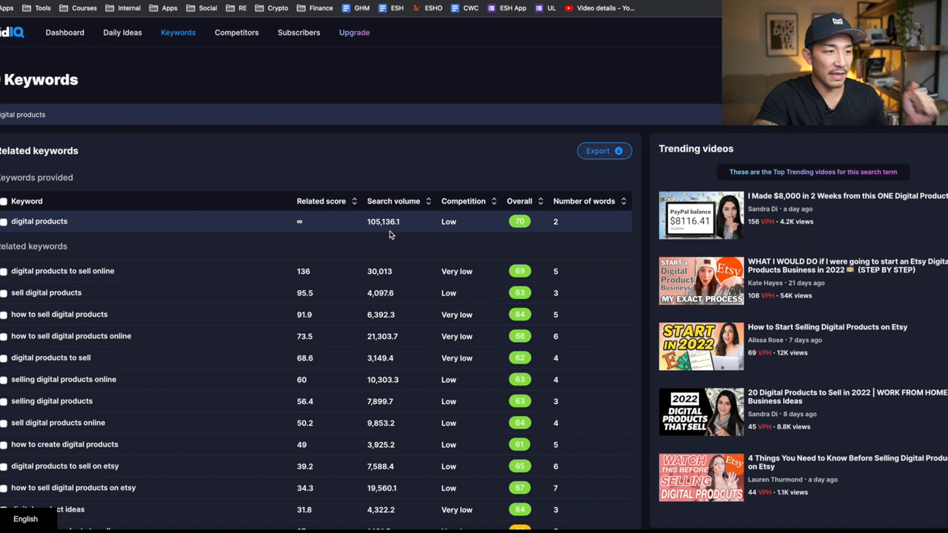
{"action": "mouse_move", "coordinate": [289, 225]}
{"action": "type", "text": "witter marketing"}
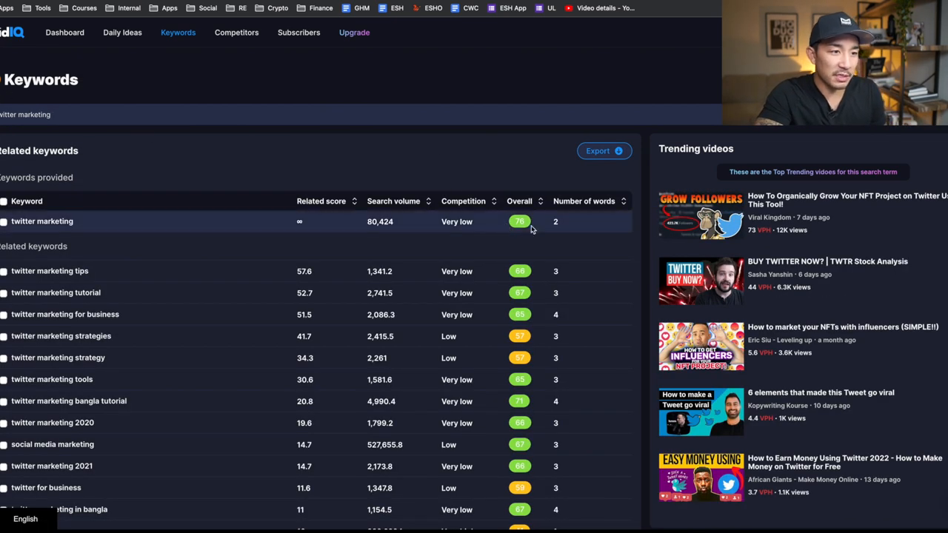
{"action": "mouse_move", "coordinate": [462, 271]}
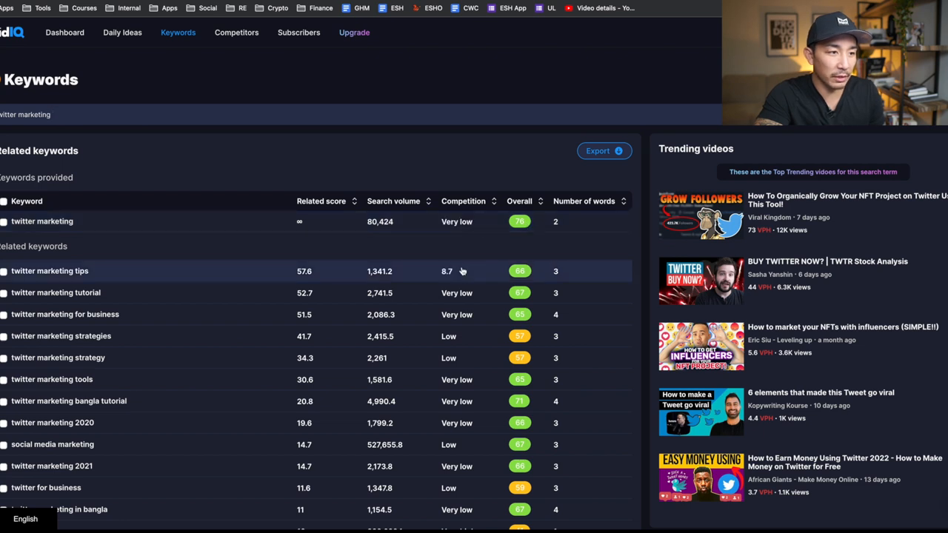
{"action": "mouse_move", "coordinate": [343, 304]}
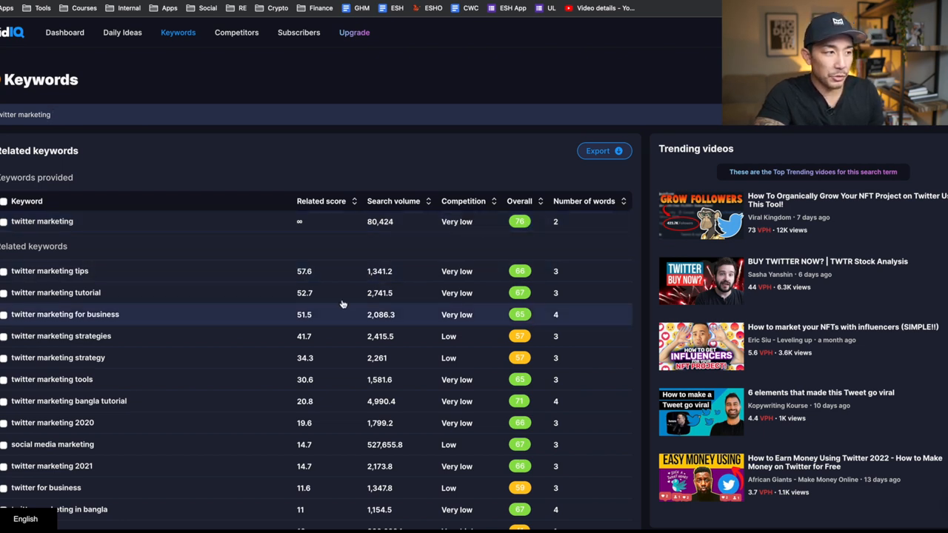
Step: Sort the 'twitter marketing' related keywords by Overall score in descending order
{"action": "scroll", "scroll_direction": "down", "scroll_amount": 3}
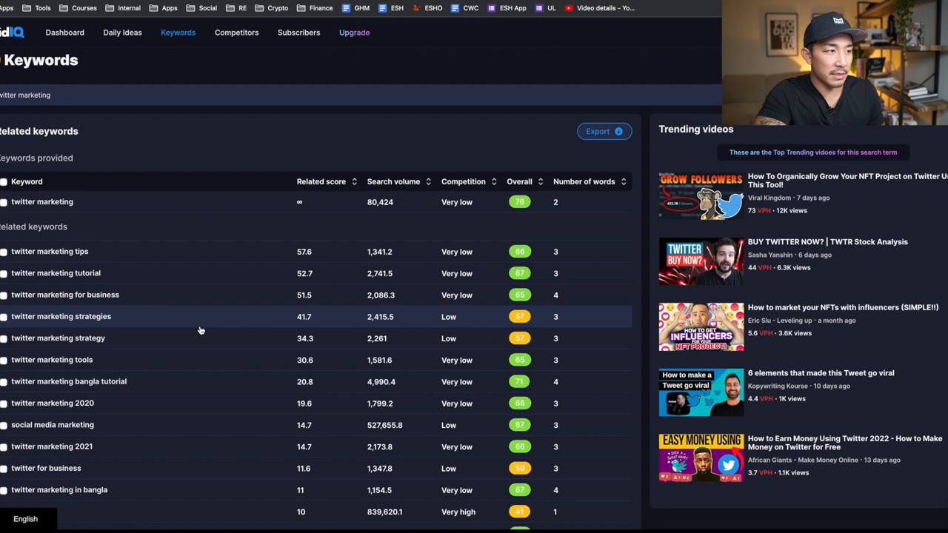
{"action": "mouse_move", "coordinate": [366, 260]}
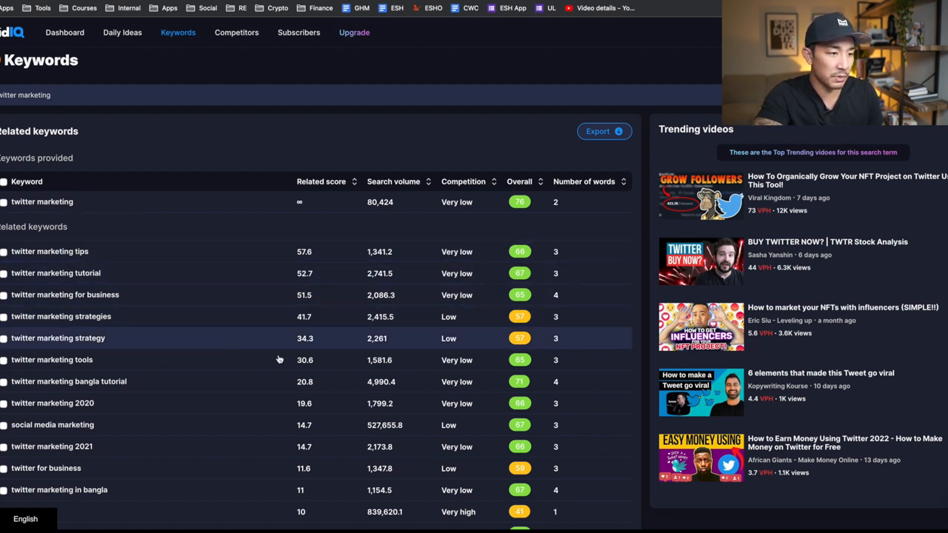
{"action": "scroll", "scroll_direction": "down", "scroll_amount": 3}
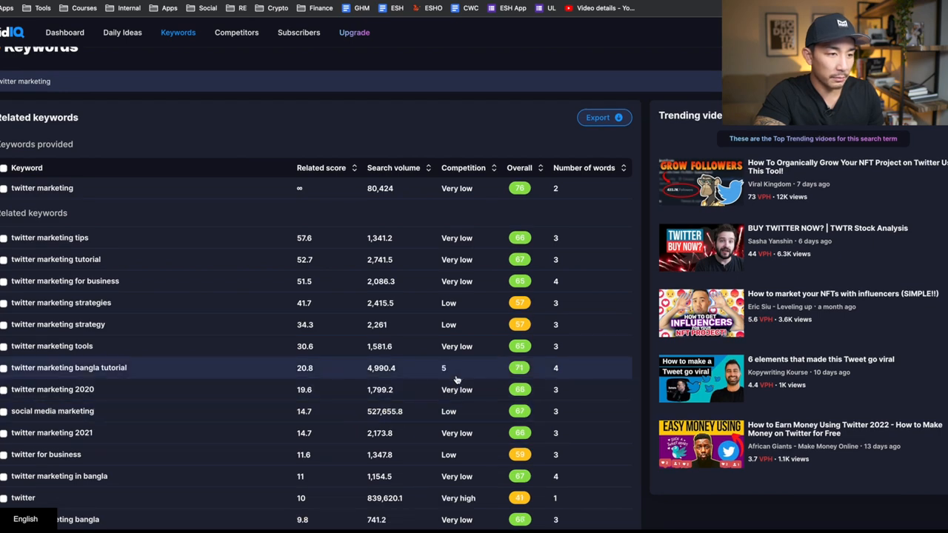
{"action": "left_click", "coordinate": [519, 167]}
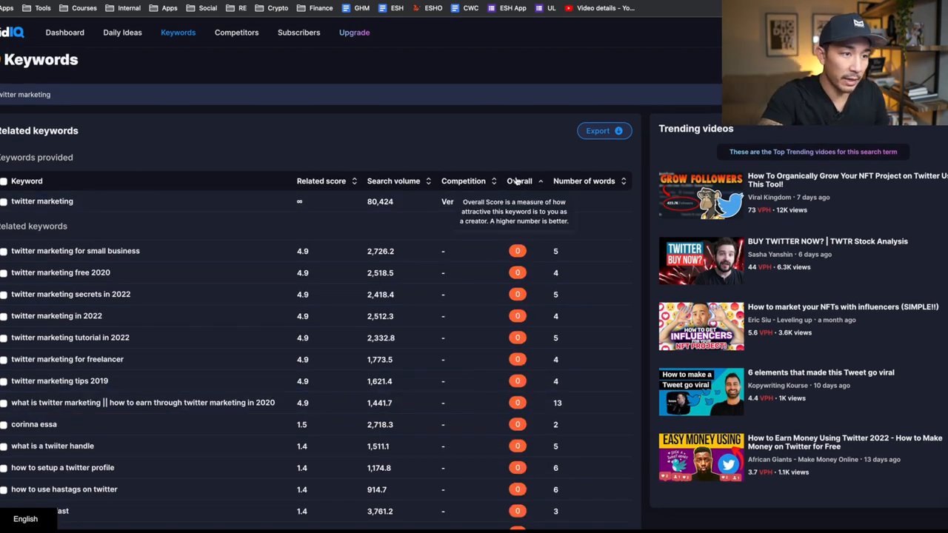
{"action": "left_click", "coordinate": [519, 181]}
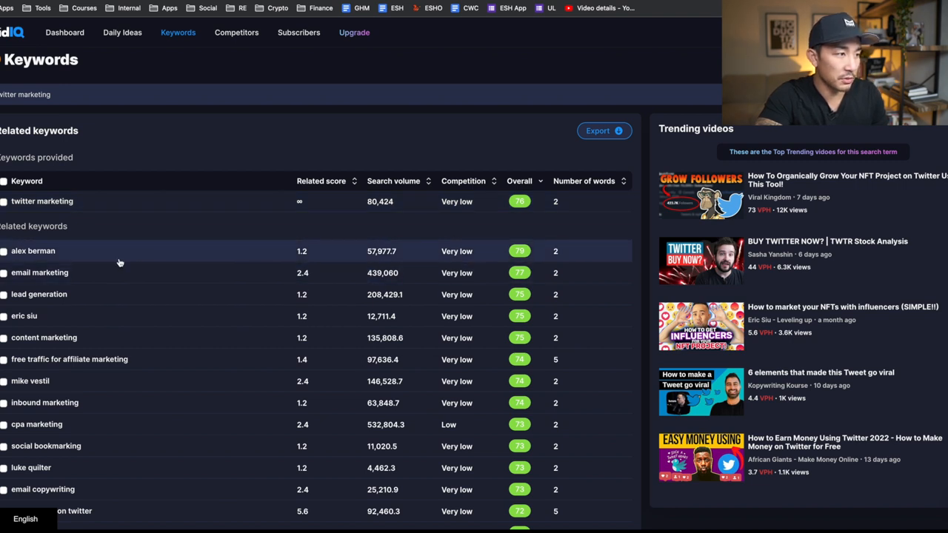
{"action": "scroll", "scroll_direction": "down", "scroll_amount": 3}
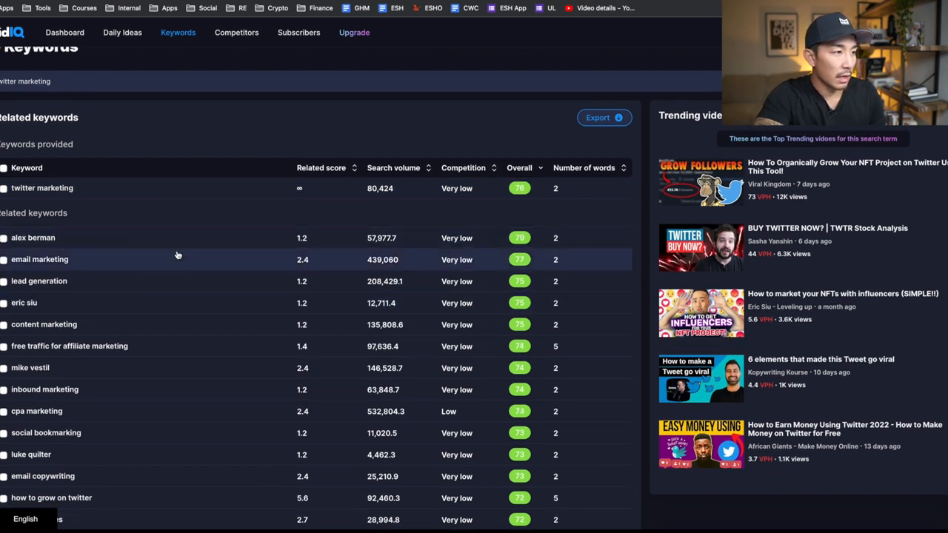
{"action": "mouse_move", "coordinate": [155, 263]}
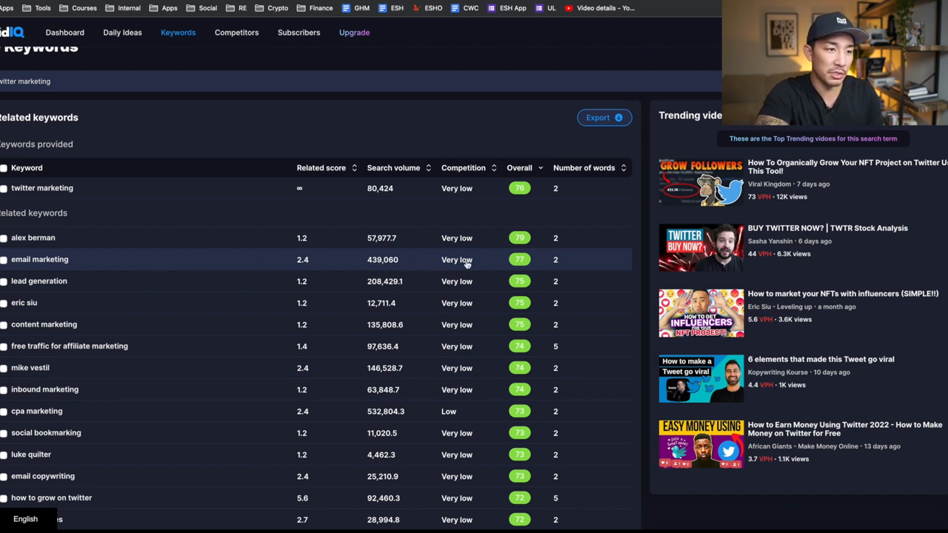
{"action": "mouse_move", "coordinate": [530, 264]}
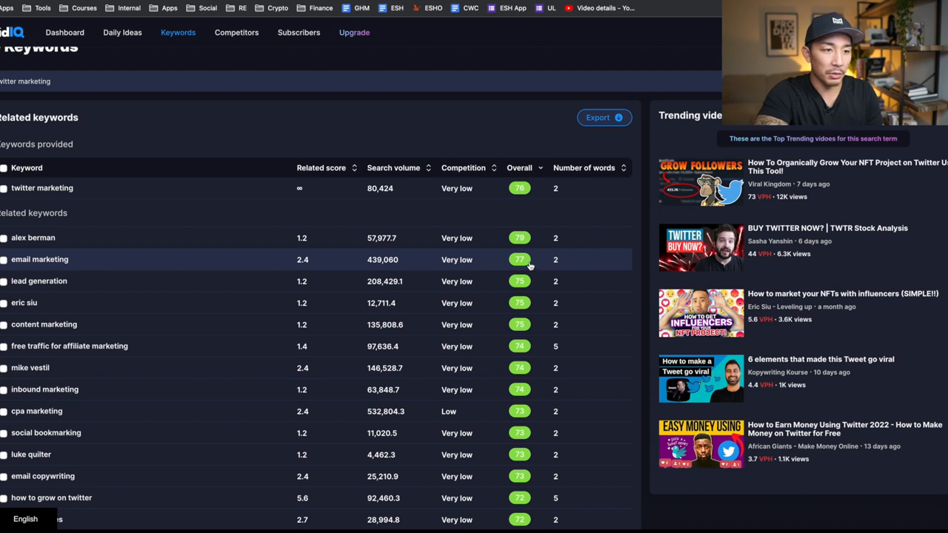
{"action": "mouse_move", "coordinate": [510, 278]}
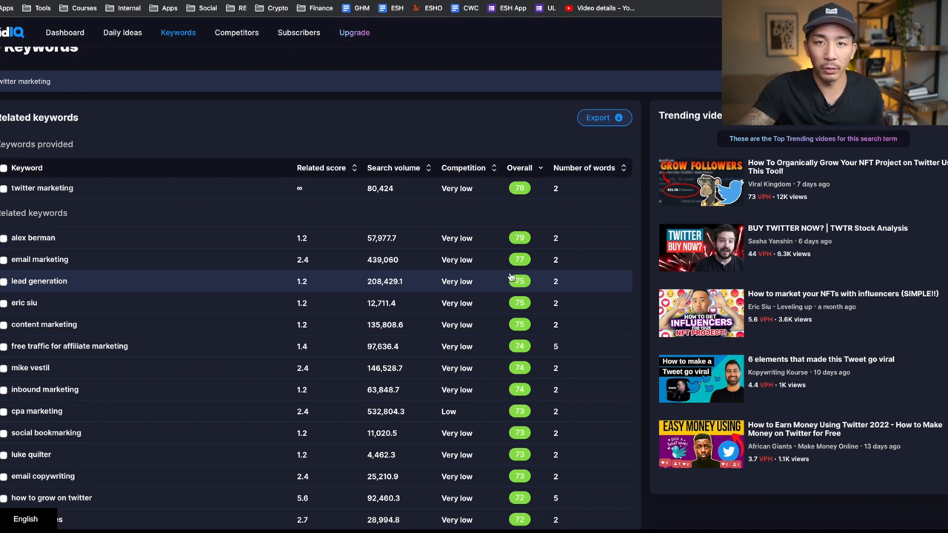
{"action": "mouse_move", "coordinate": [487, 264]}
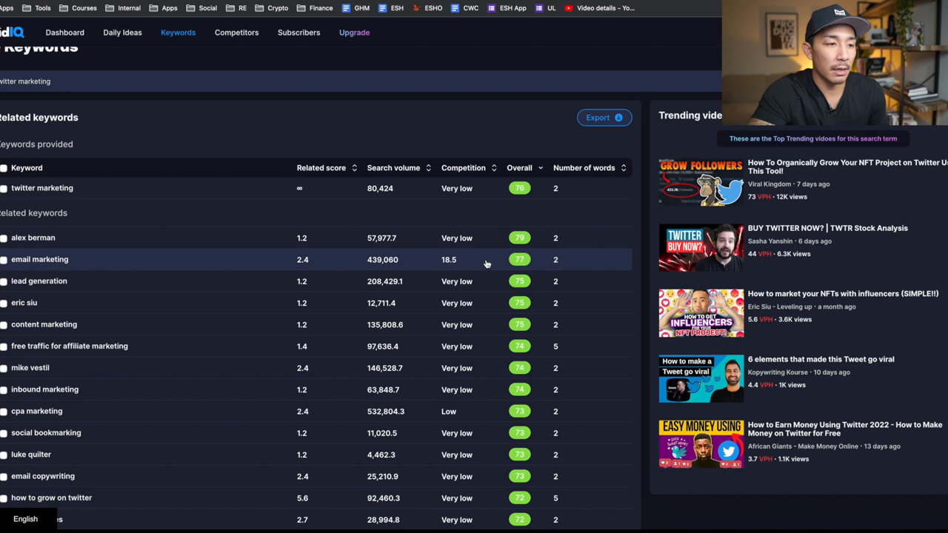
{"action": "mouse_move", "coordinate": [229, 150]}
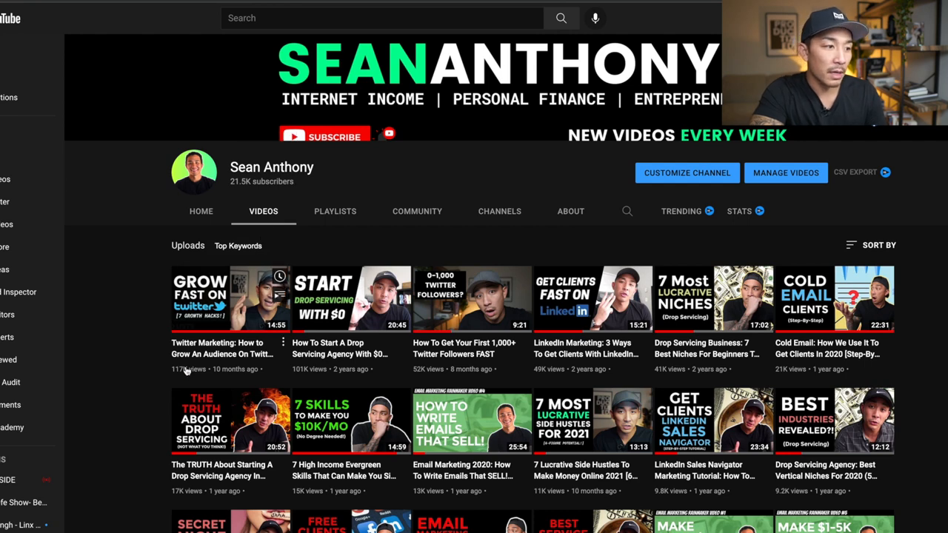
{"action": "mouse_move", "coordinate": [186, 378]}
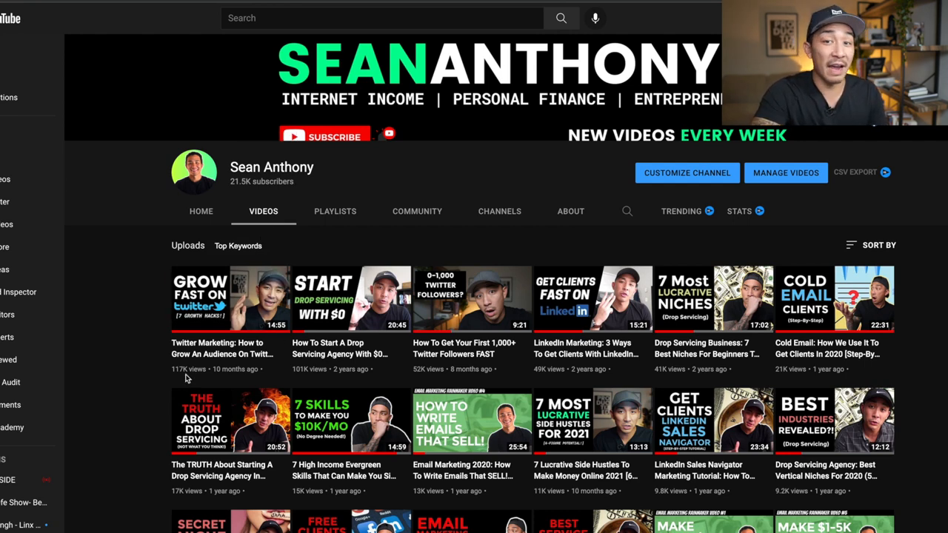
{"action": "mouse_move", "coordinate": [272, 322]}
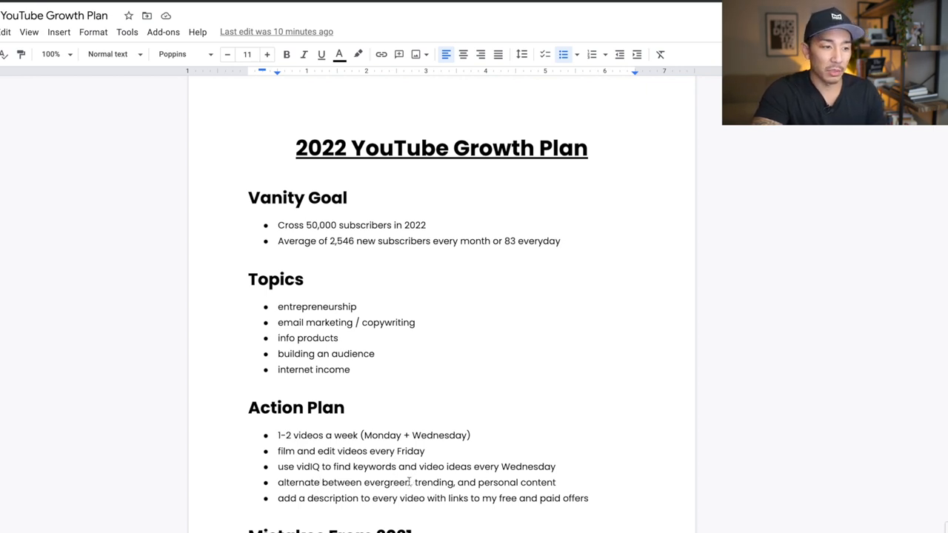
Step: Select words in the Action Plan bullet of the growth plan document
{"action": "double_click", "coordinate": [388, 482]}
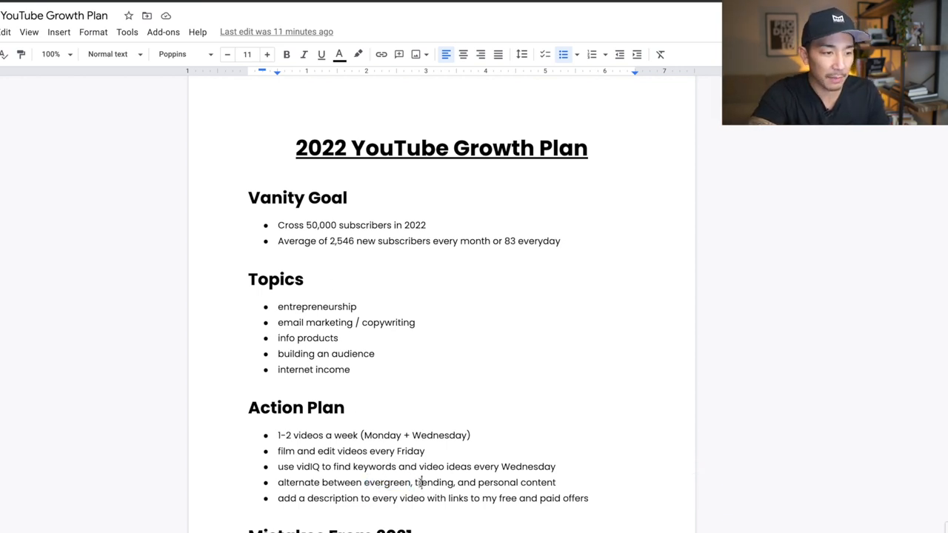
{"action": "double_click", "coordinate": [436, 482]}
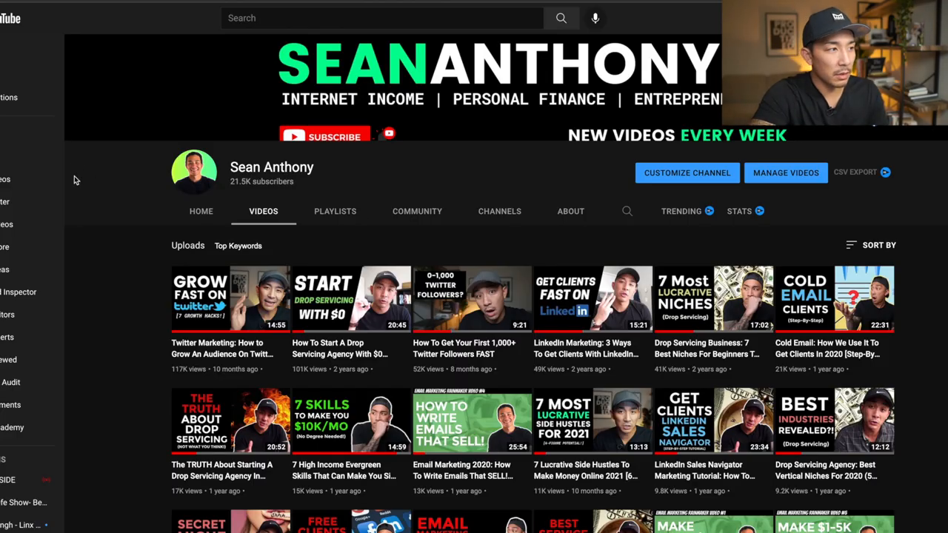
{"action": "mouse_move", "coordinate": [162, 229]}
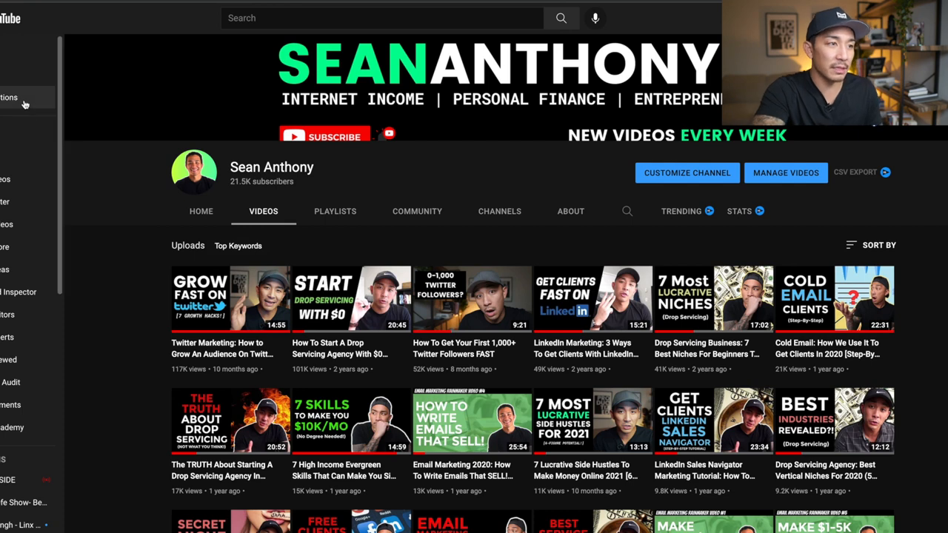
{"action": "mouse_move", "coordinate": [26, 102]}
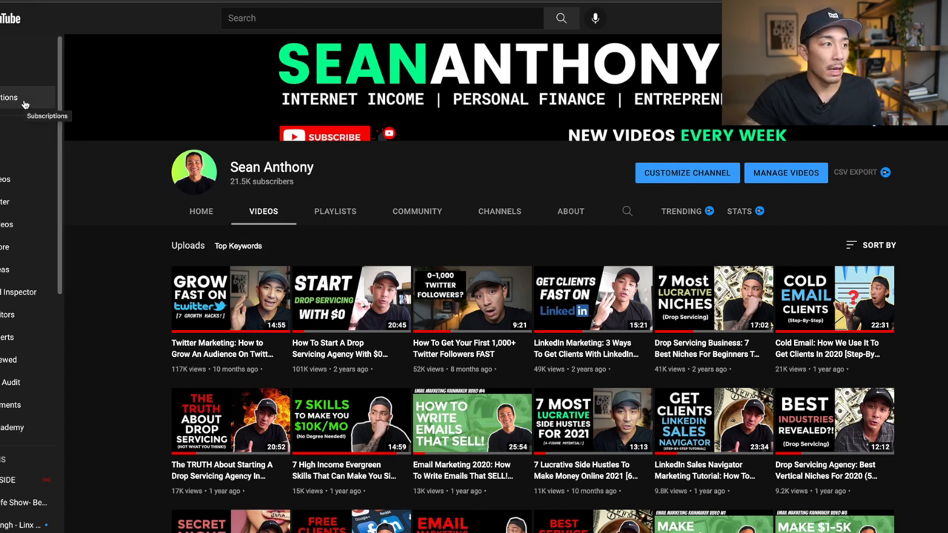
{"action": "mouse_move", "coordinate": [135, 258]}
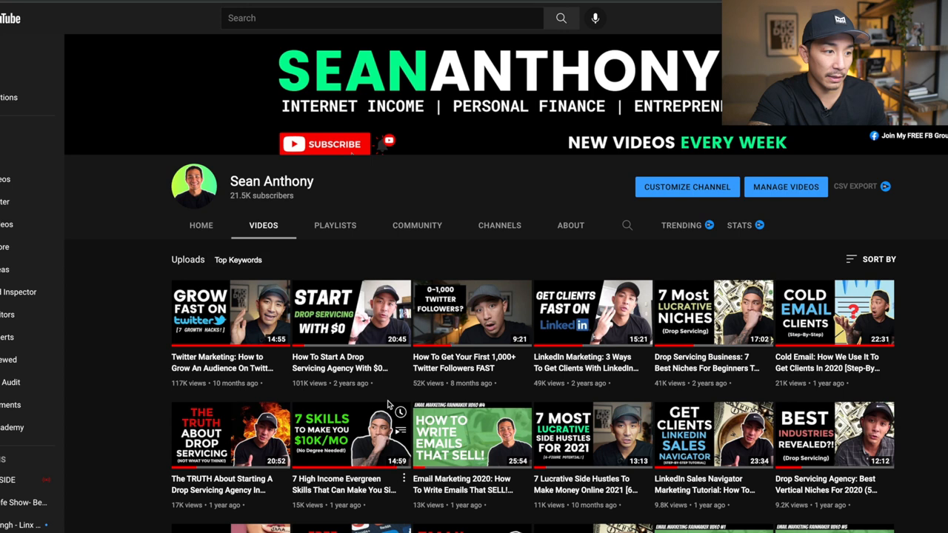
{"action": "mouse_move", "coordinate": [388, 384]}
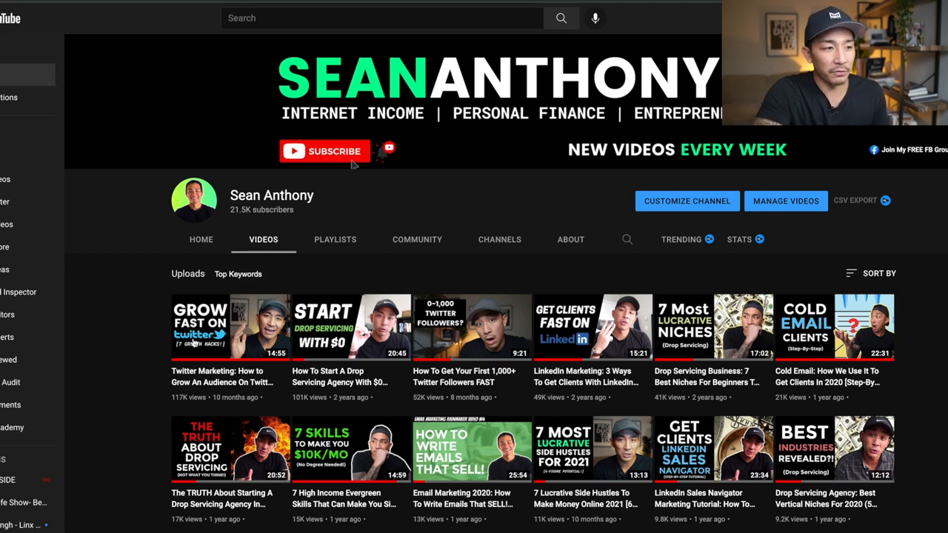
{"action": "mouse_move", "coordinate": [35, 8]}
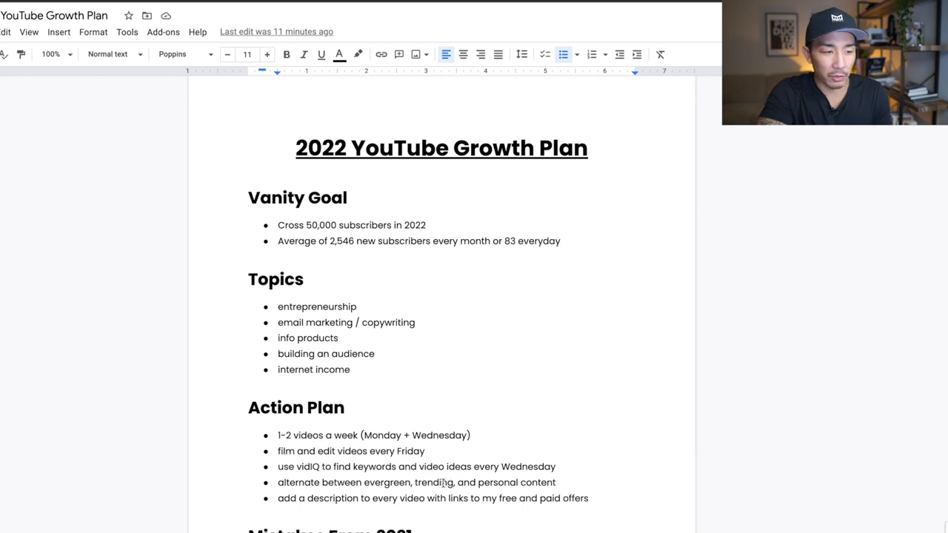
Step: Select text in the Action Plan bullet about evergreen, trending and personal content
{"action": "double_click", "coordinate": [436, 482]}
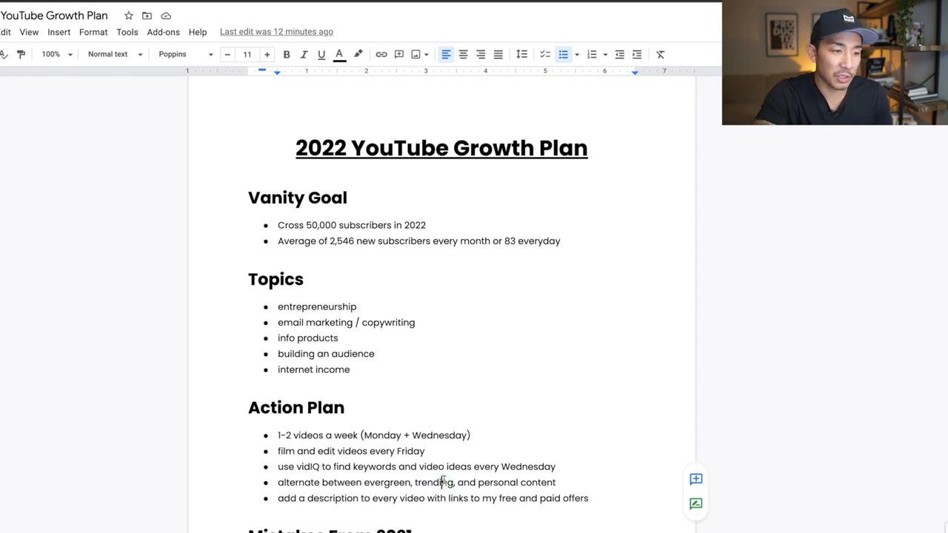
{"action": "double_click", "coordinate": [435, 482]}
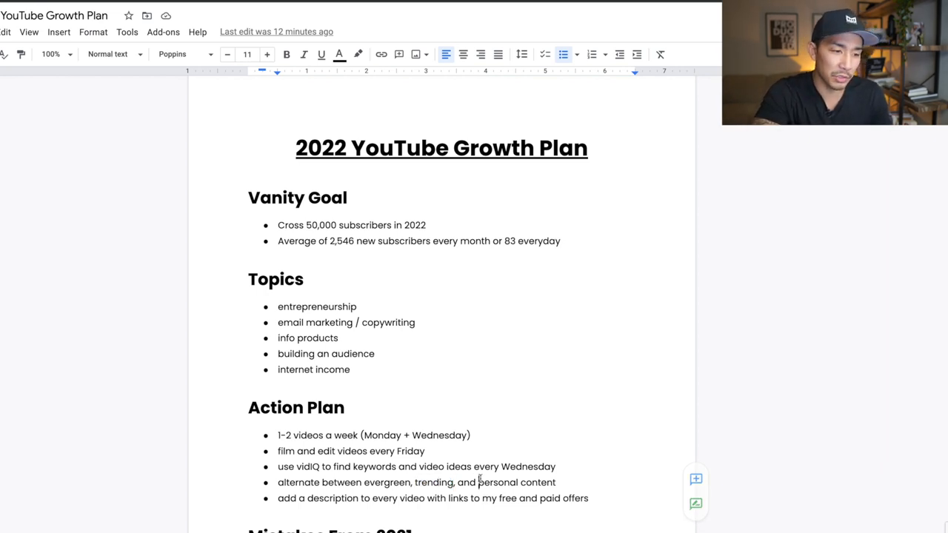
{"action": "left_click_drag", "start_coordinate": [479, 482], "coordinate": [554, 482]}
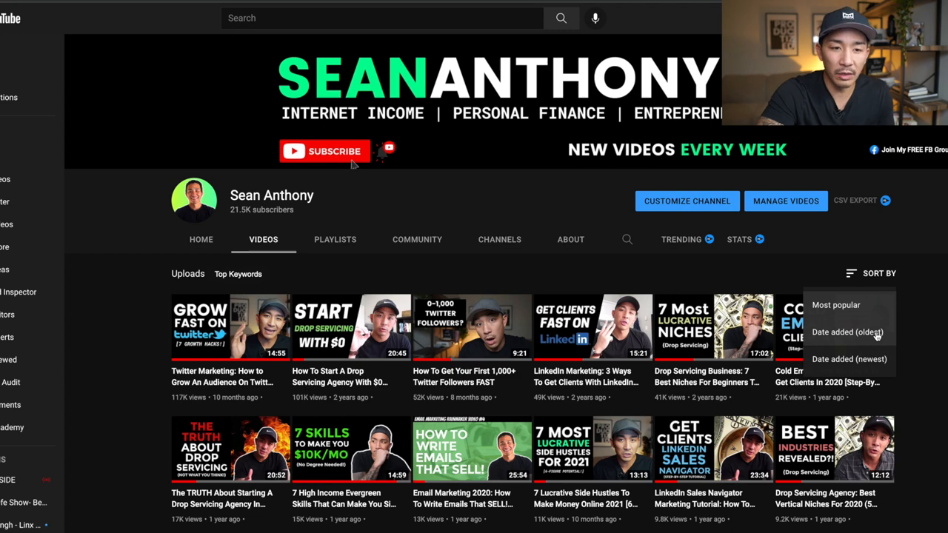
Step: Sort the channel's uploads oldest first, then switch back to newest first
{"action": "left_click", "coordinate": [846, 331]}
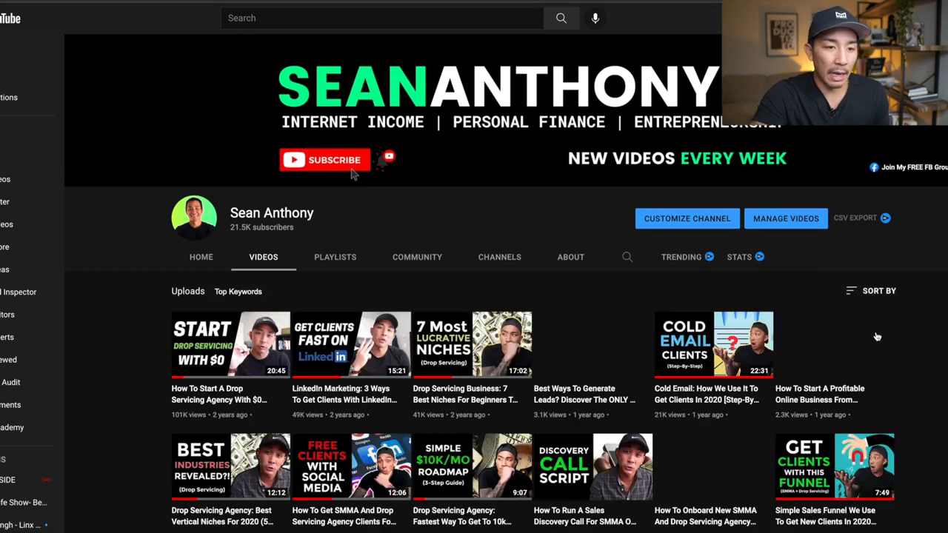
{"action": "left_click", "coordinate": [877, 291]}
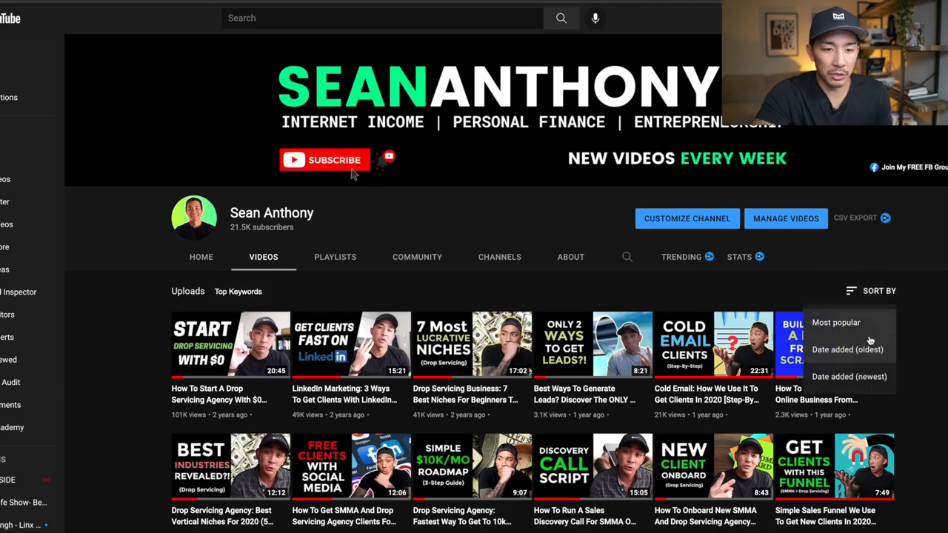
{"action": "left_click", "coordinate": [845, 377]}
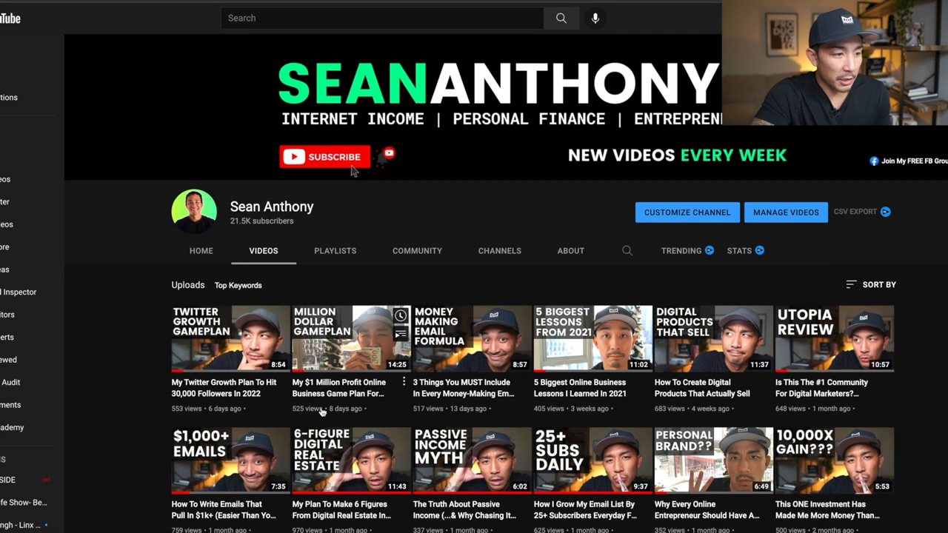
{"action": "mouse_move", "coordinate": [352, 389]}
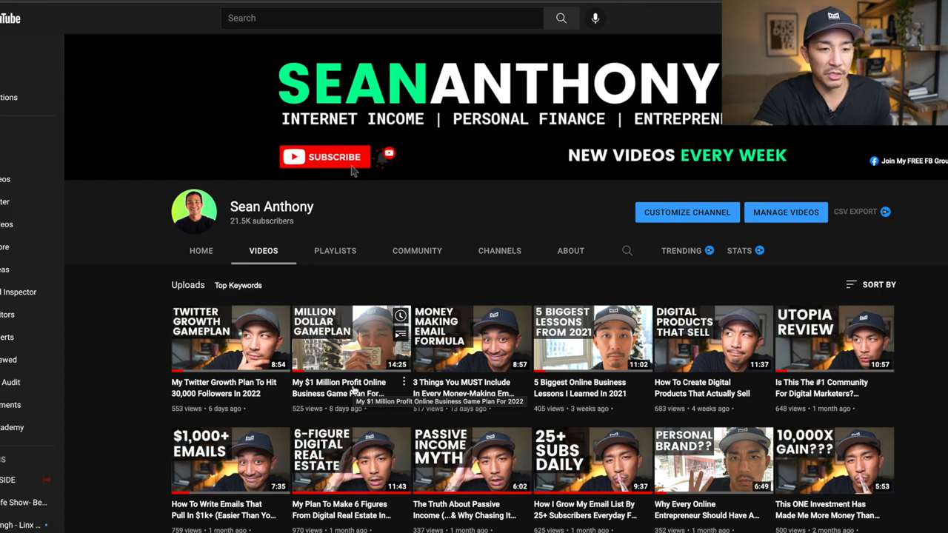
Step: Scroll down through the channel's uploads and back up toward the top
{"action": "scroll", "scroll_direction": "down", "scroll_amount": 3}
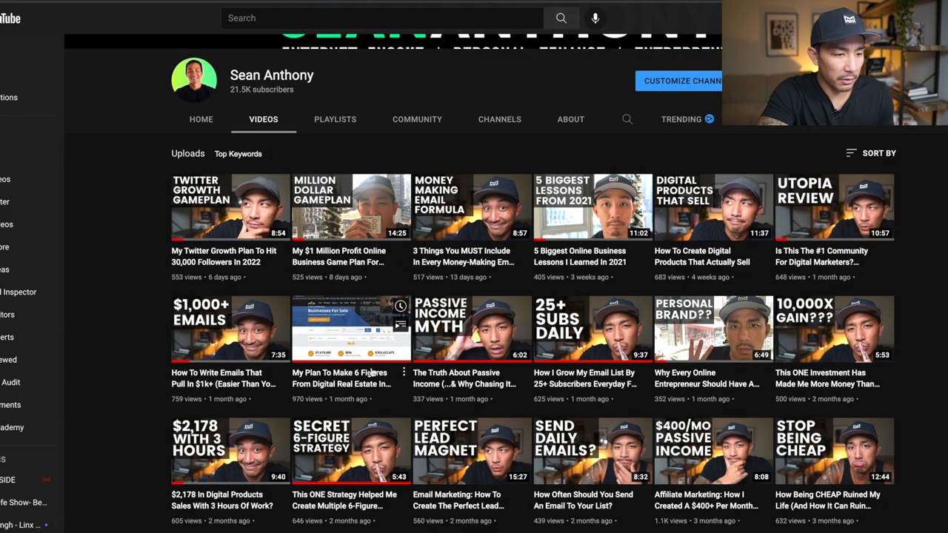
{"action": "scroll", "scroll_direction": "down", "scroll_amount": 3}
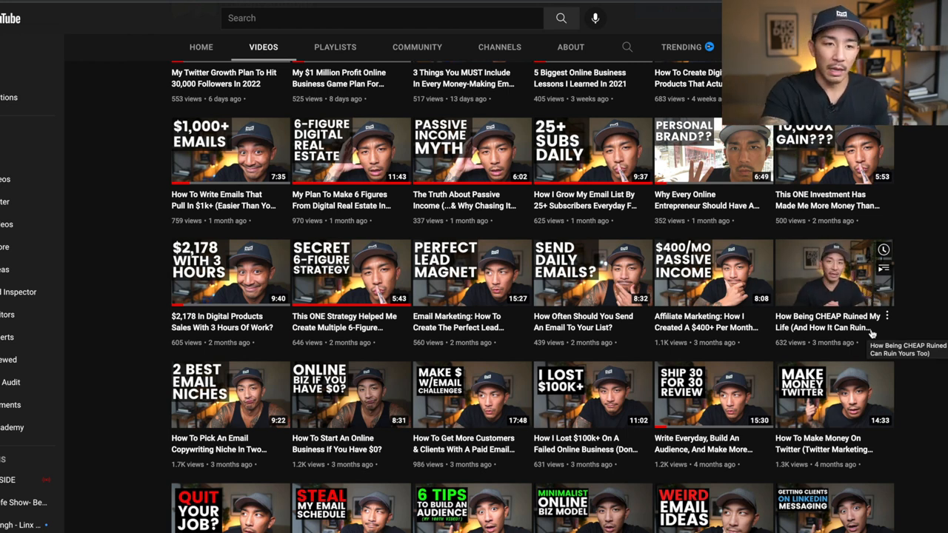
{"action": "mouse_move", "coordinate": [841, 281]}
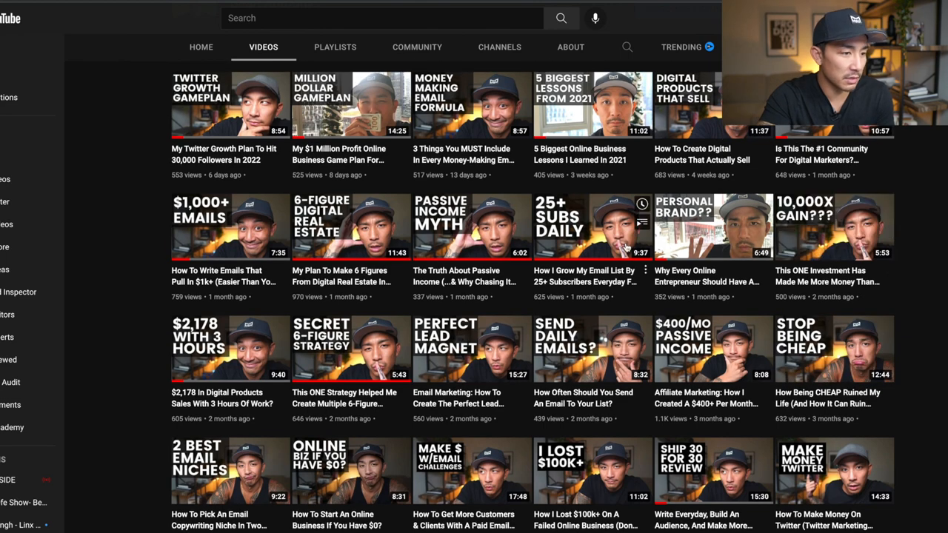
{"action": "scroll", "scroll_direction": "down", "scroll_amount": 3}
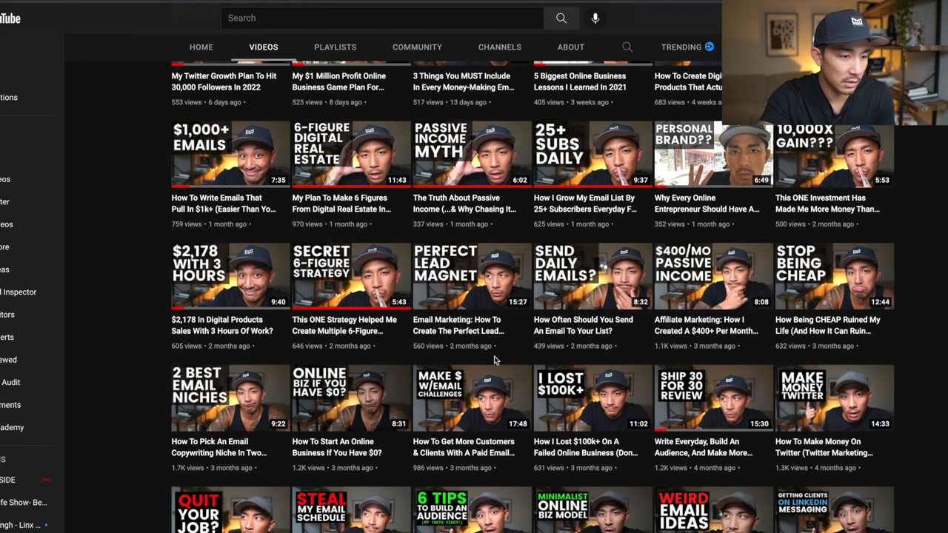
{"action": "scroll", "scroll_direction": "down", "scroll_amount": 3}
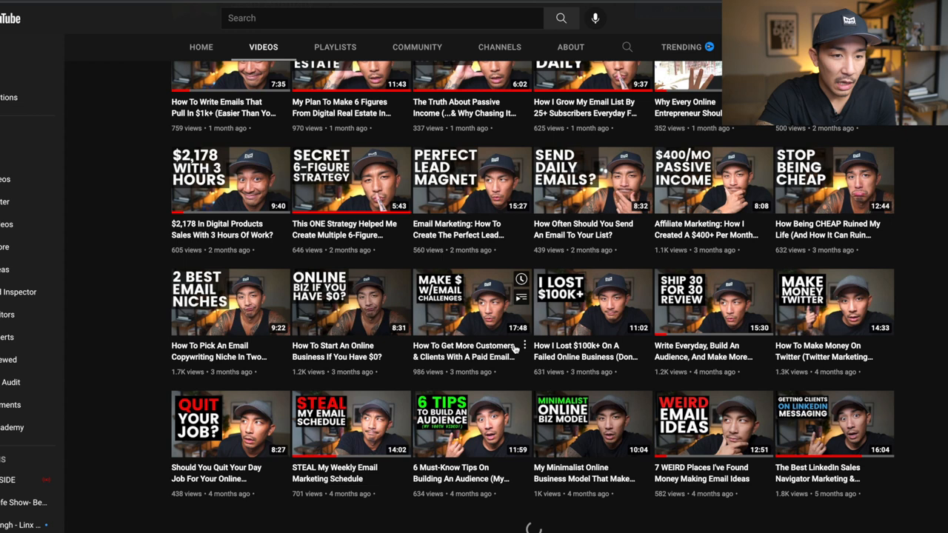
{"action": "scroll", "scroll_direction": "down", "scroll_amount": 3}
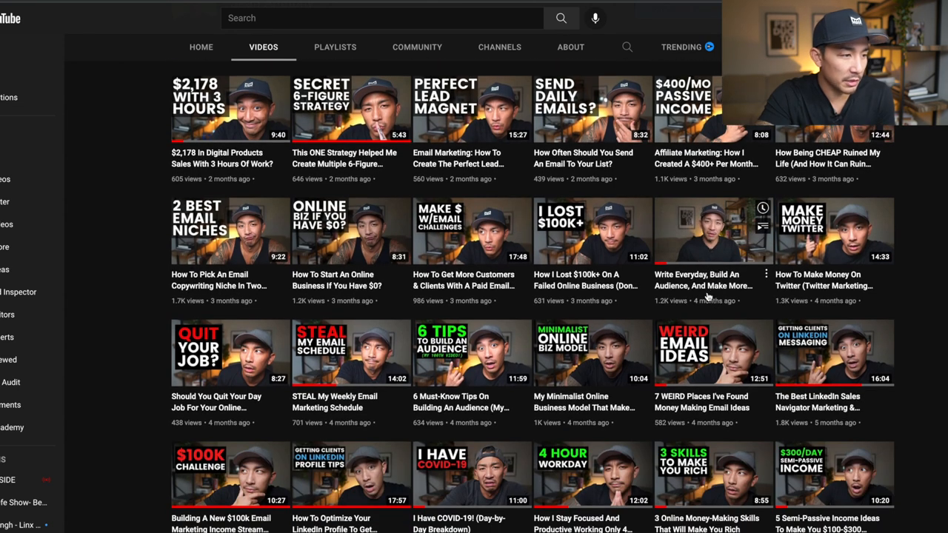
{"action": "mouse_move", "coordinate": [700, 263]}
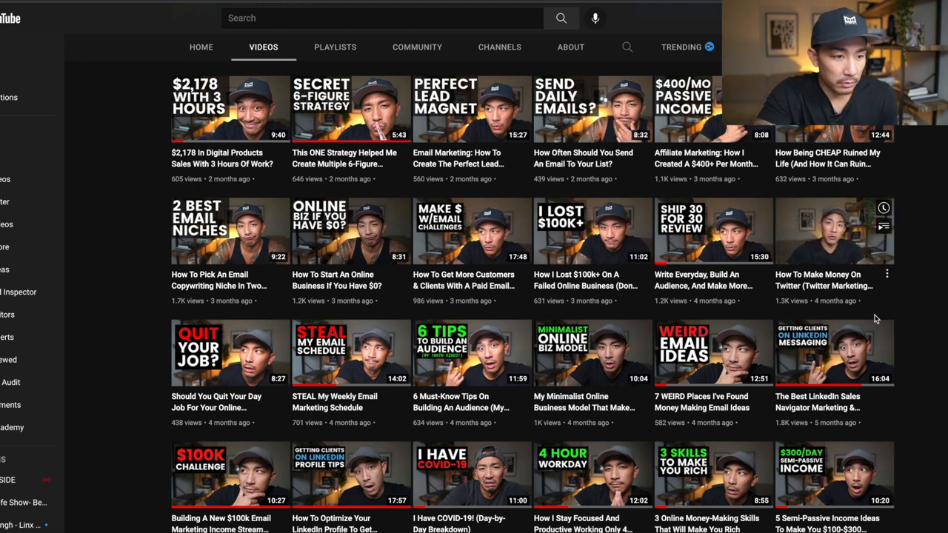
{"action": "scroll", "scroll_direction": "down", "scroll_amount": 3}
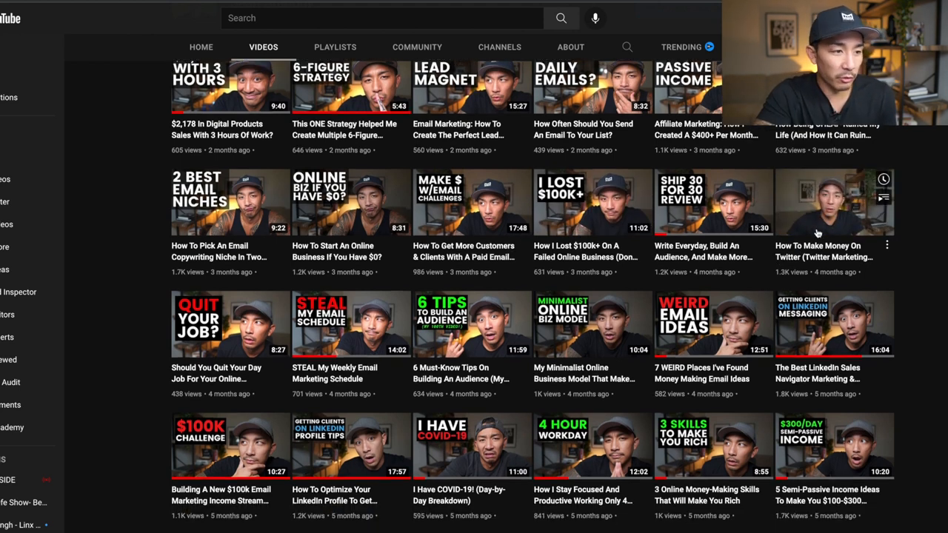
{"action": "scroll", "scroll_direction": "down", "scroll_amount": 3}
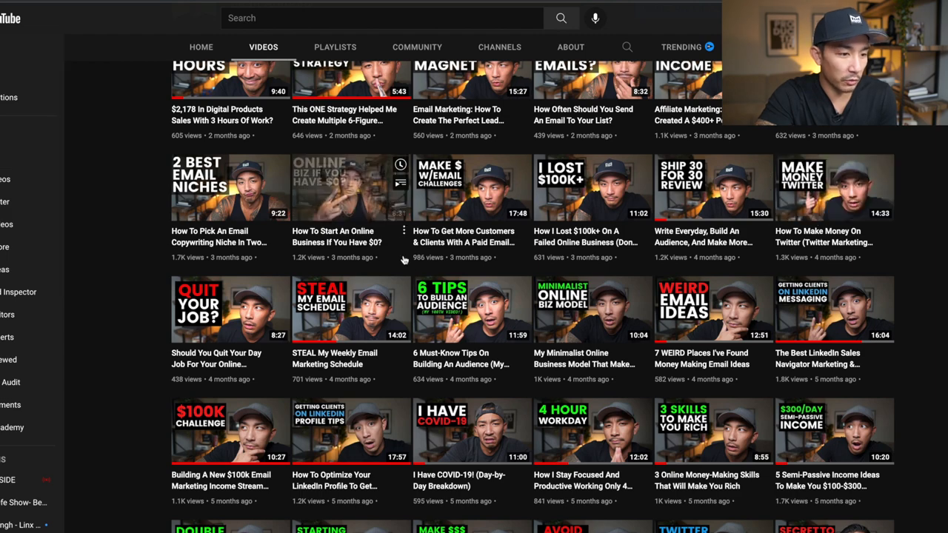
{"action": "scroll", "scroll_direction": "down", "scroll_amount": 3}
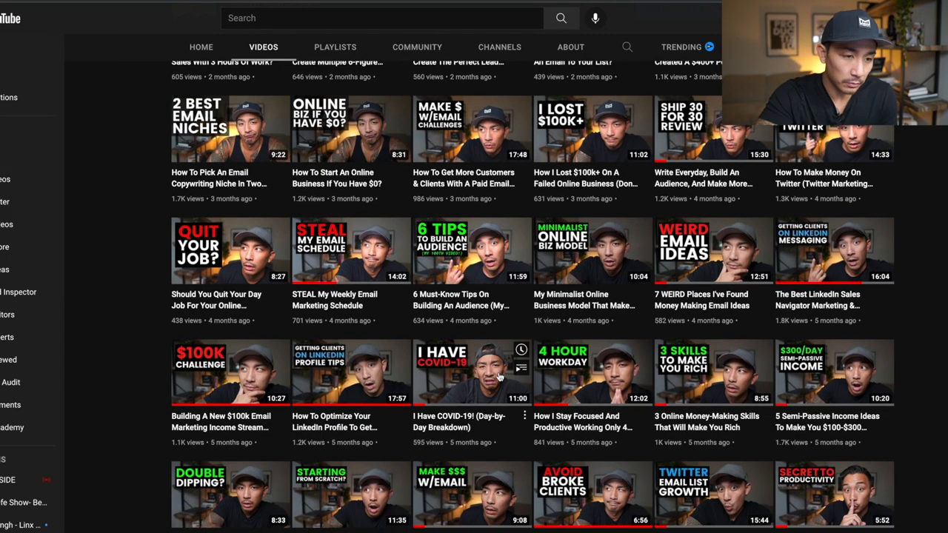
{"action": "scroll", "scroll_direction": "down", "scroll_amount": 3}
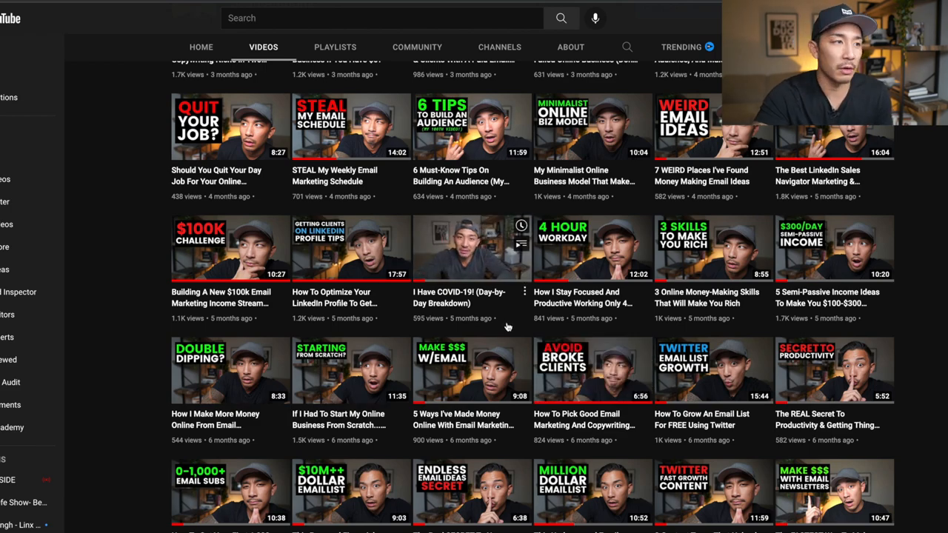
{"action": "scroll", "scroll_direction": "up", "scroll_amount": 3}
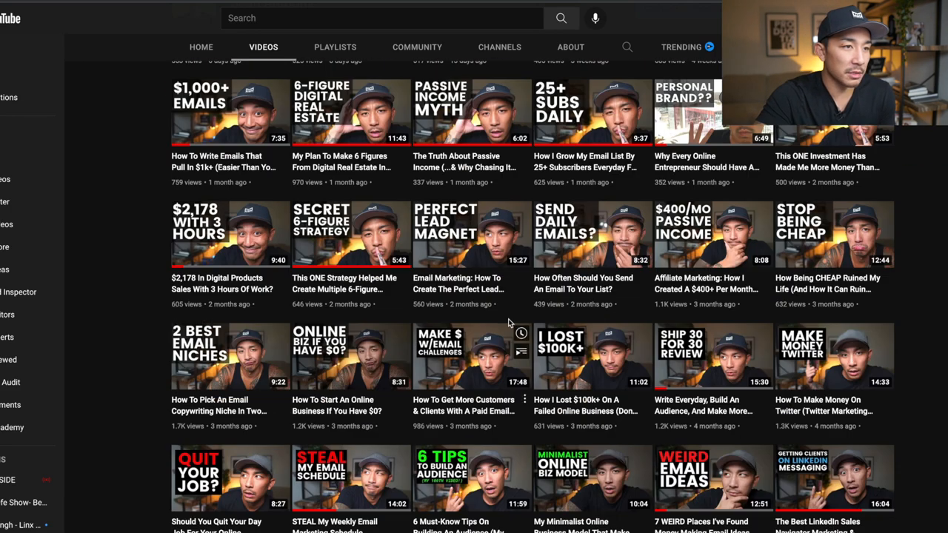
{"action": "scroll", "scroll_direction": "up", "scroll_amount": 3}
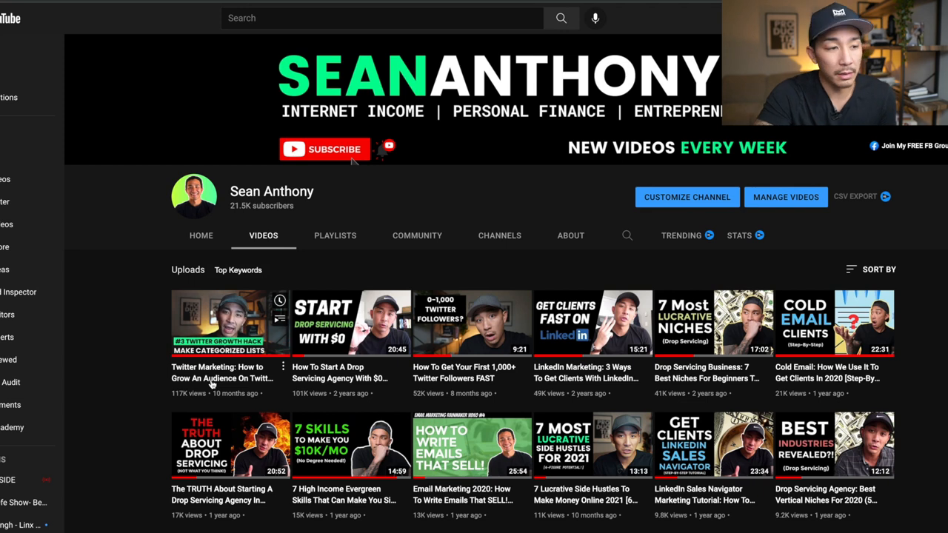
{"action": "mouse_move", "coordinate": [214, 385]}
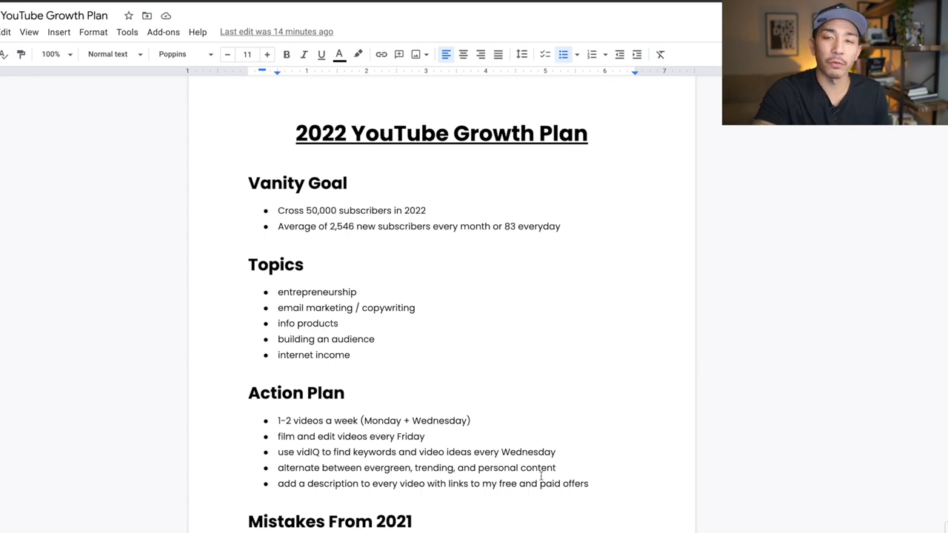
{"action": "mouse_move", "coordinate": [160, 228]}
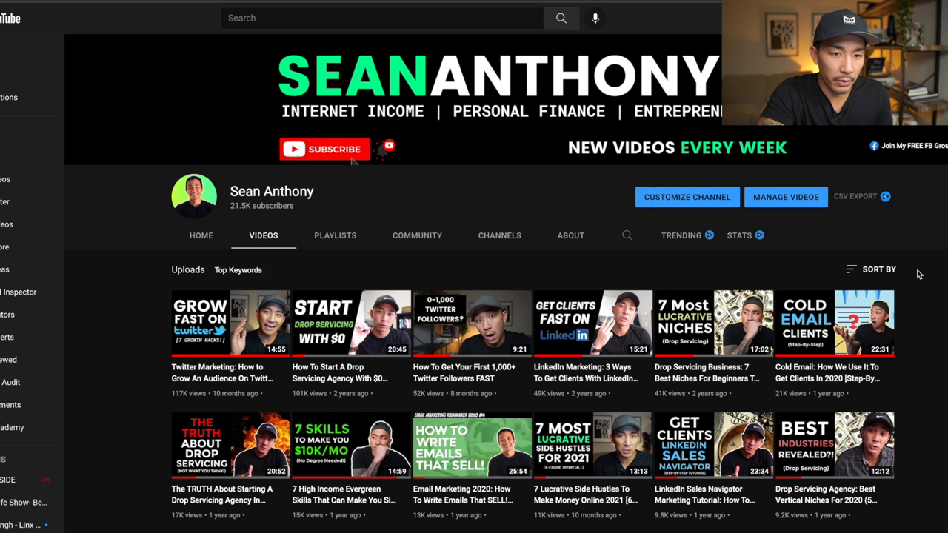
Step: Sort uploads by Most popular and scroll the top Twitter marketing video's description links
{"action": "left_click", "coordinate": [879, 269]}
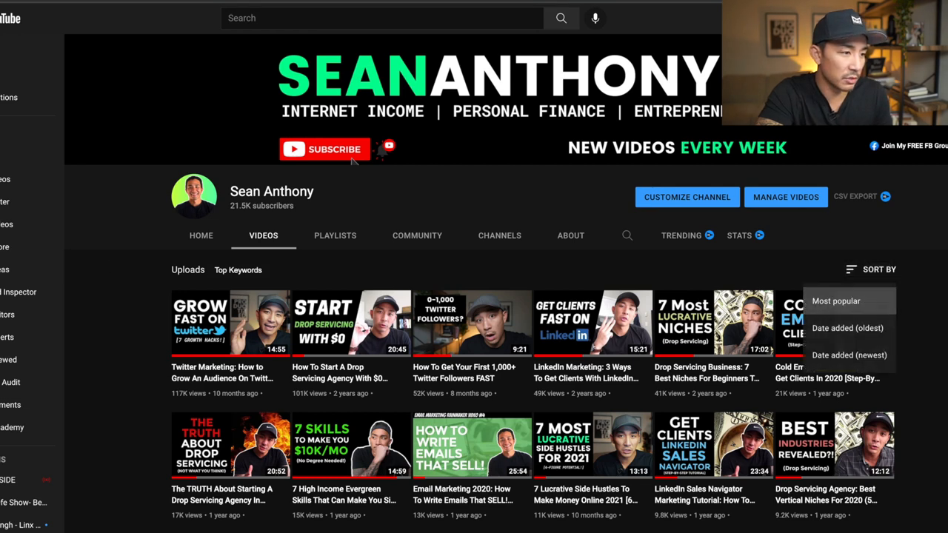
{"action": "left_click", "coordinate": [222, 325]}
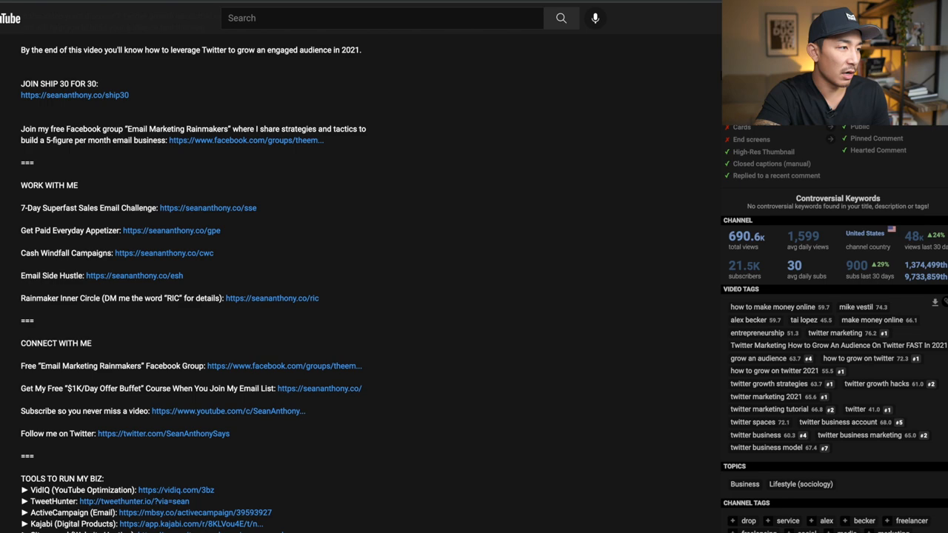
{"action": "scroll", "scroll_direction": "down", "scroll_amount": 3}
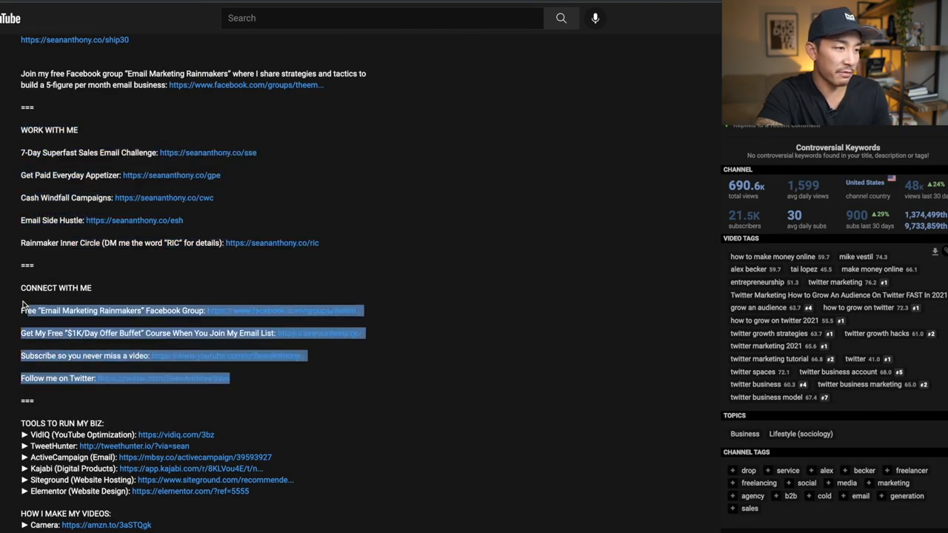
{"action": "left_click", "coordinate": [160, 330]}
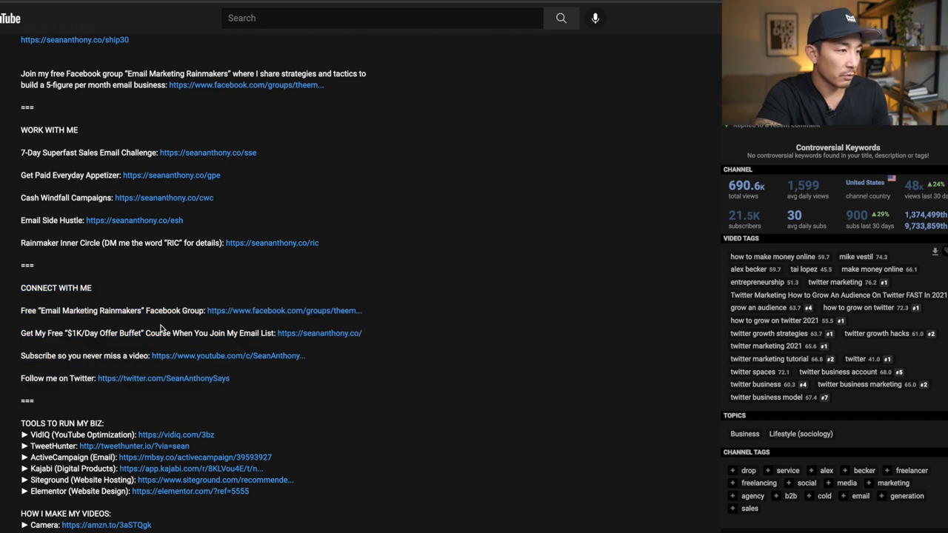
{"action": "mouse_move", "coordinate": [341, 349]}
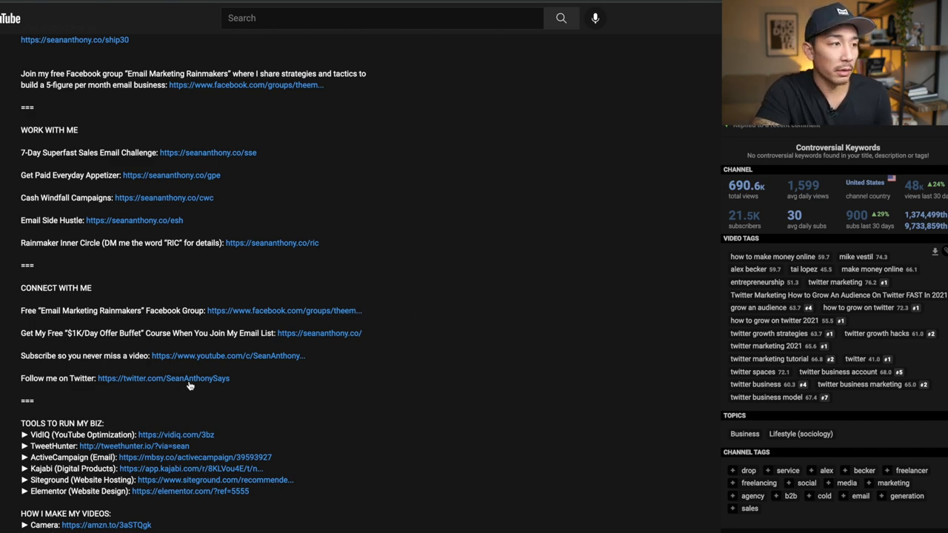
{"action": "scroll", "scroll_direction": "down", "scroll_amount": 3}
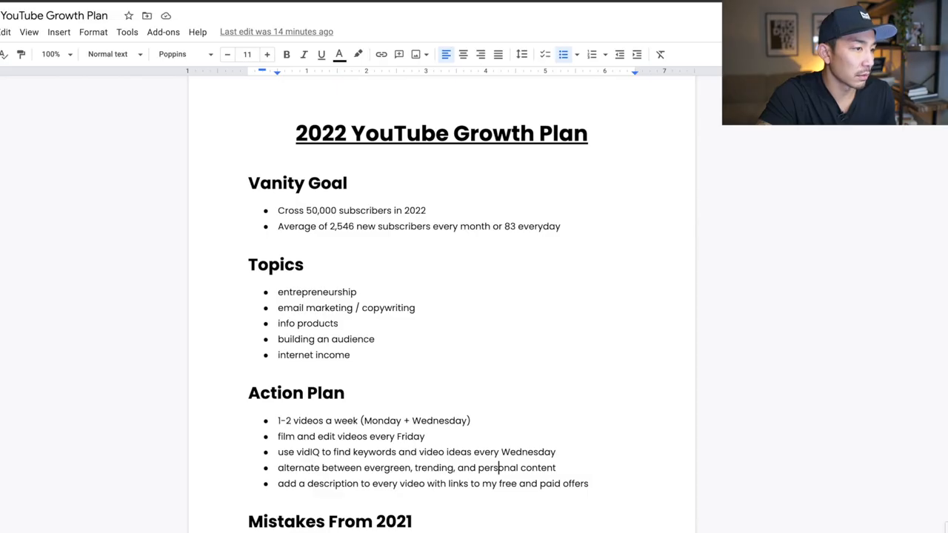
{"action": "scroll", "scroll_direction": "down", "scroll_amount": 3}
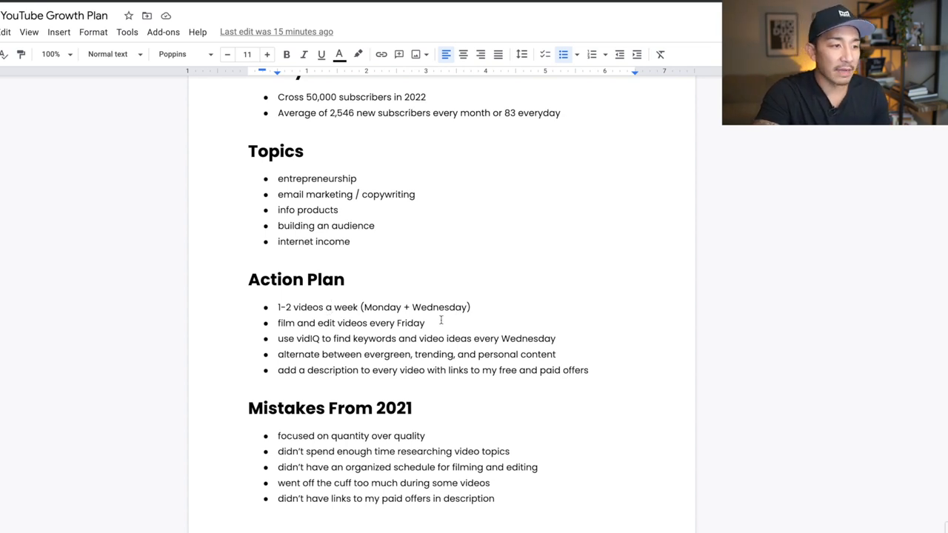
{"action": "double_click", "coordinate": [529, 338]}
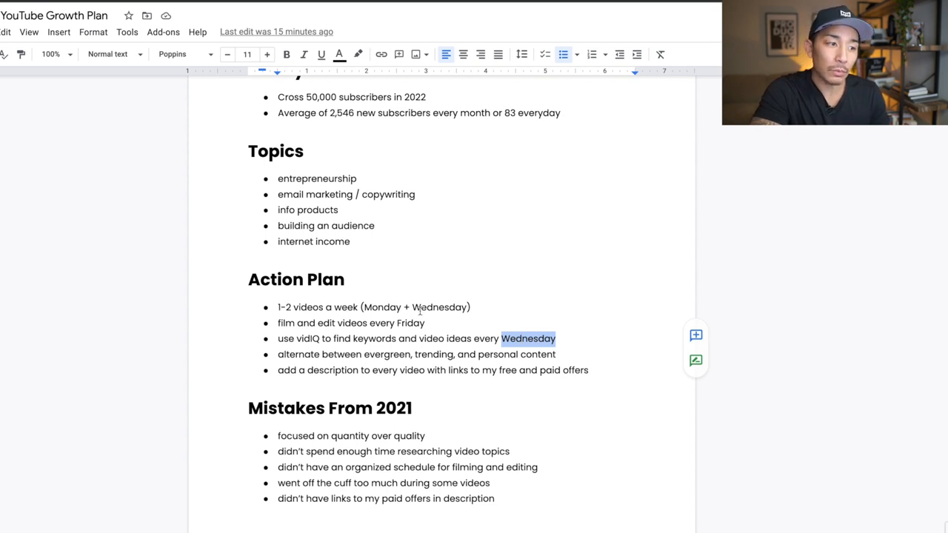
{"action": "double_click", "coordinate": [435, 354]}
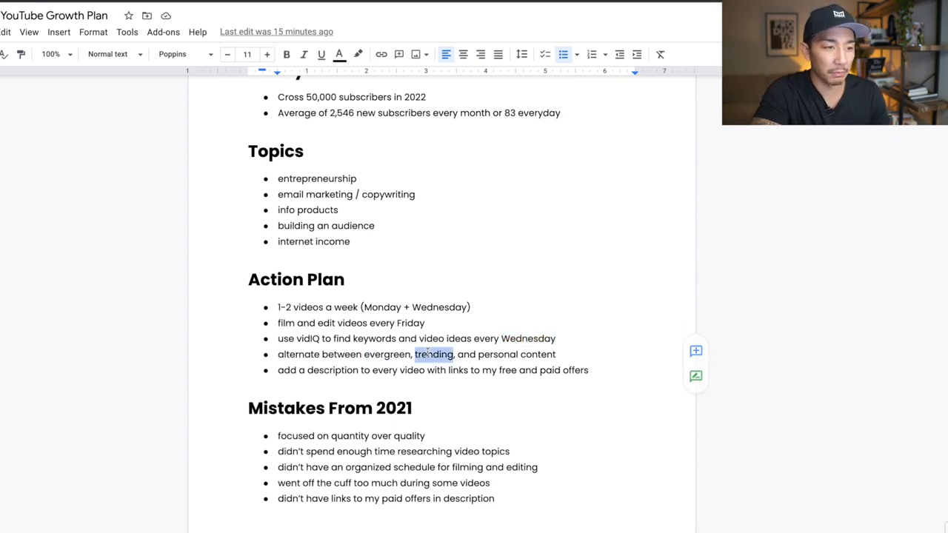
{"action": "left_click", "coordinate": [588, 370]}
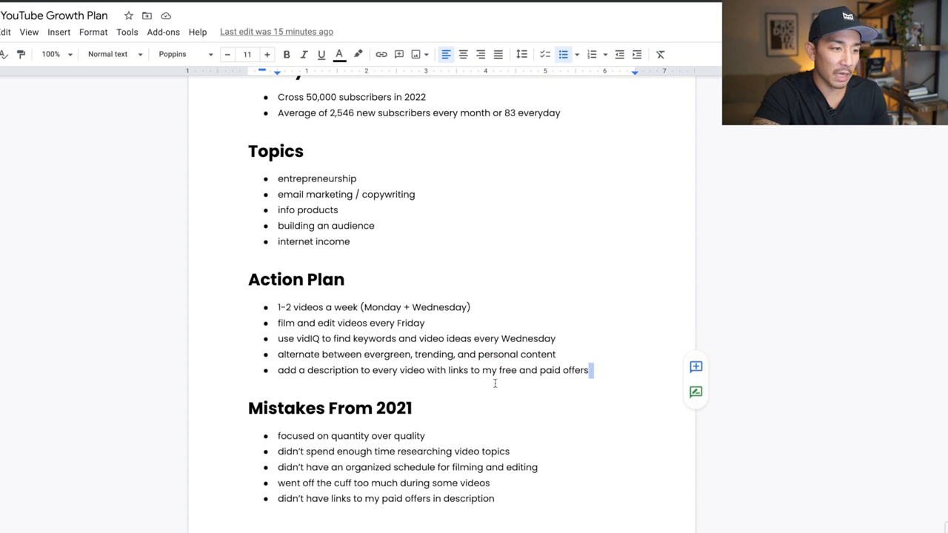
{"action": "triple_click", "coordinate": [433, 371]}
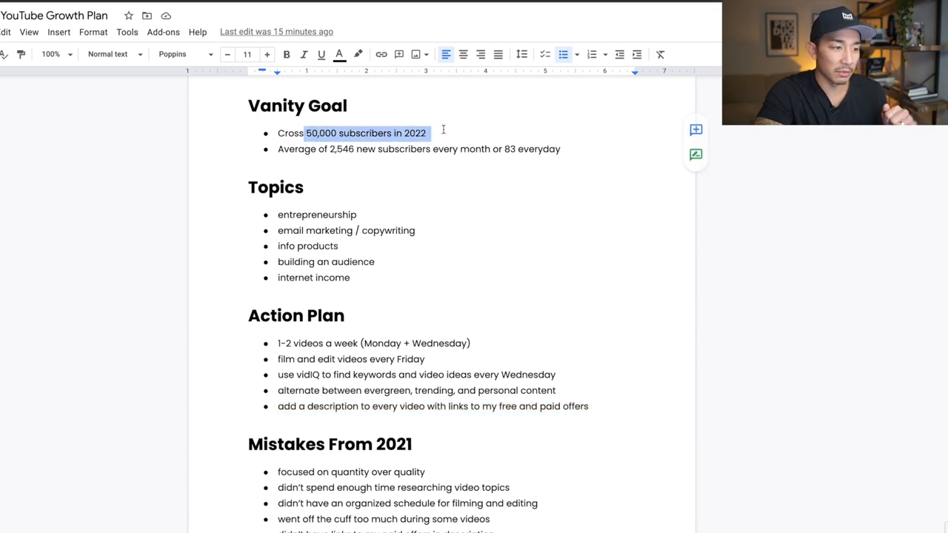
{"action": "scroll", "scroll_direction": "down", "scroll_amount": 3}
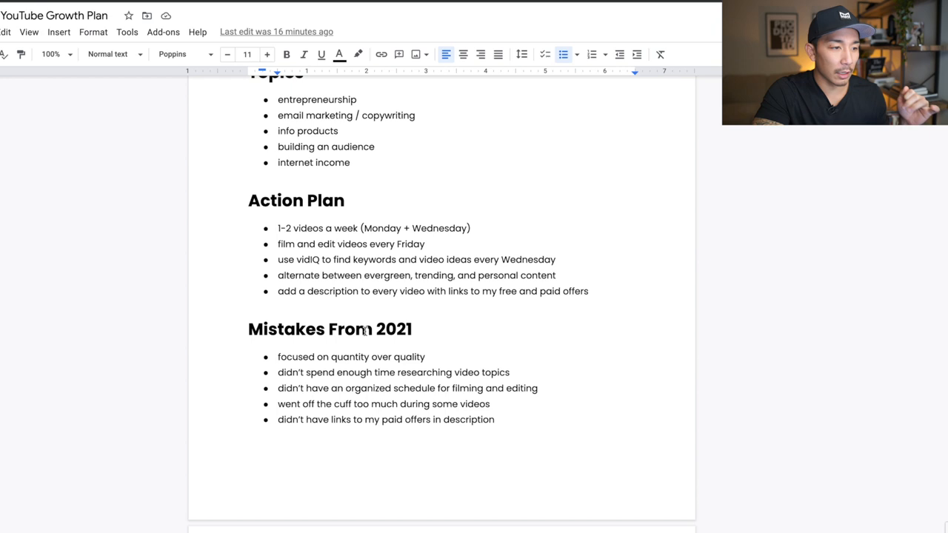
{"action": "double_click", "coordinate": [408, 357]}
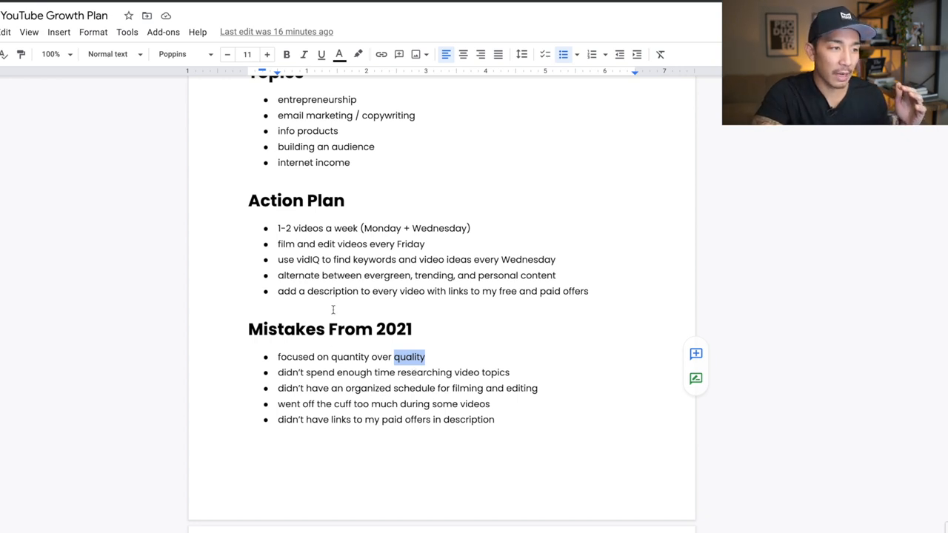
{"action": "left_click", "coordinate": [399, 276]}
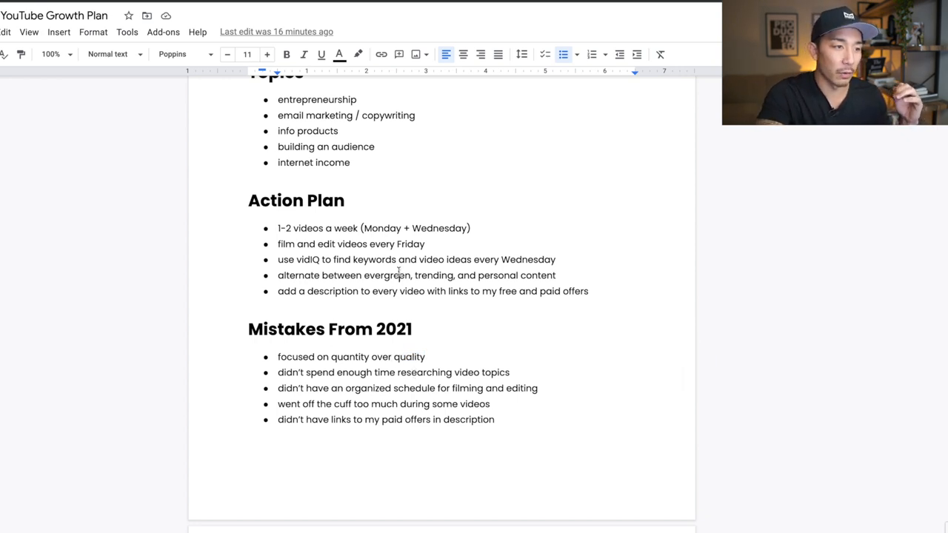
{"action": "double_click", "coordinate": [434, 276]}
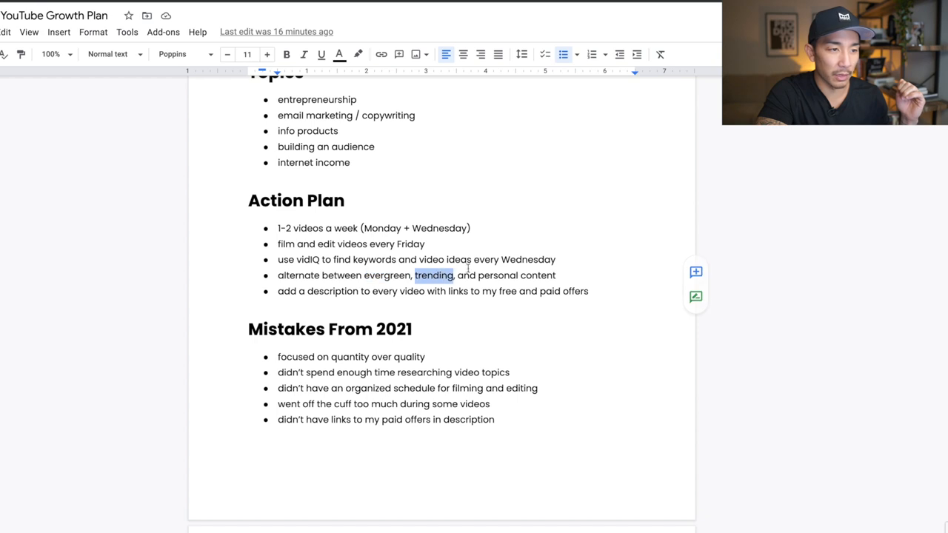
{"action": "left_click", "coordinate": [506, 373]}
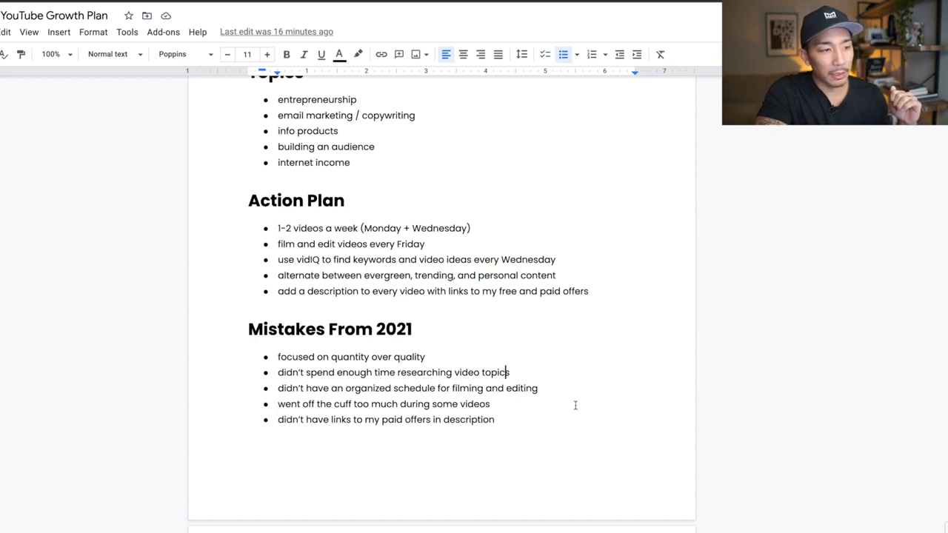
{"action": "triple_click", "coordinate": [407, 388]}
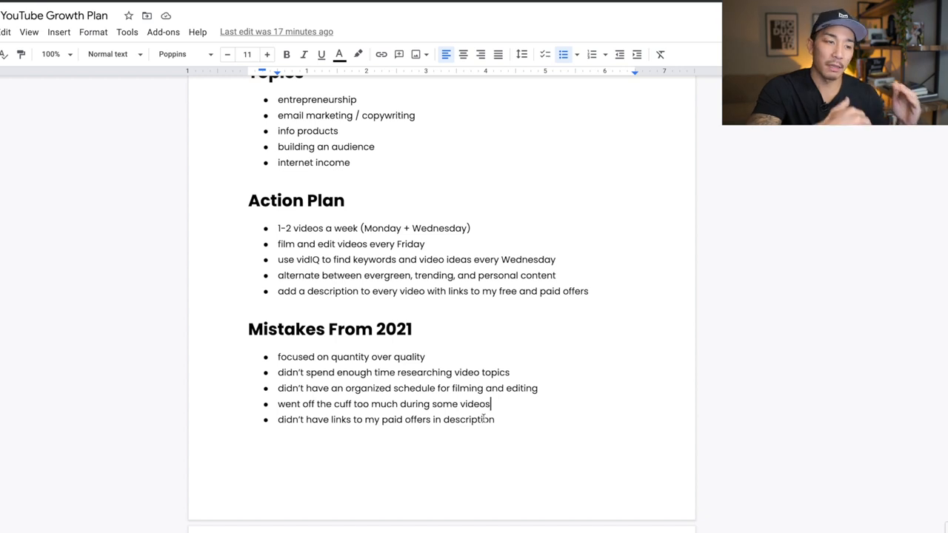
{"action": "mouse_move", "coordinate": [545, 335]}
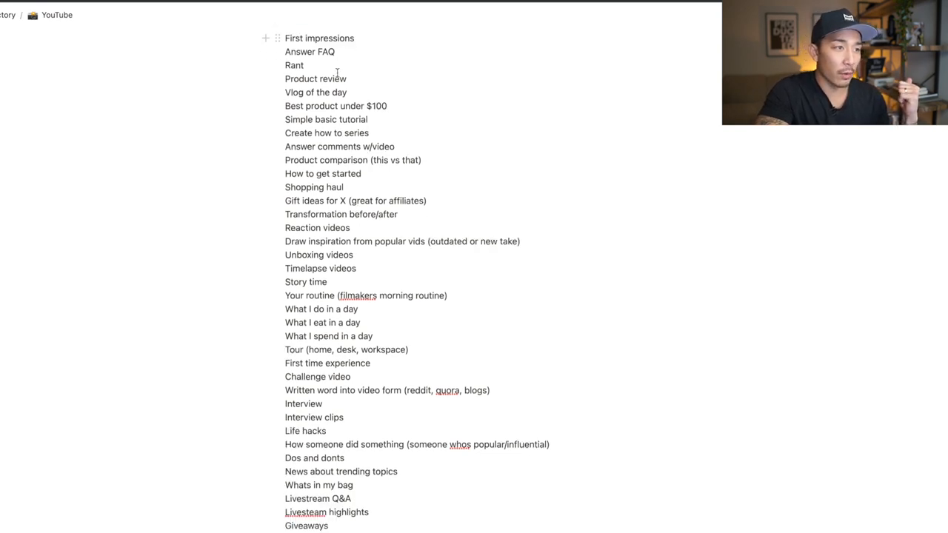
{"action": "scroll", "scroll_direction": "down", "scroll_amount": 3}
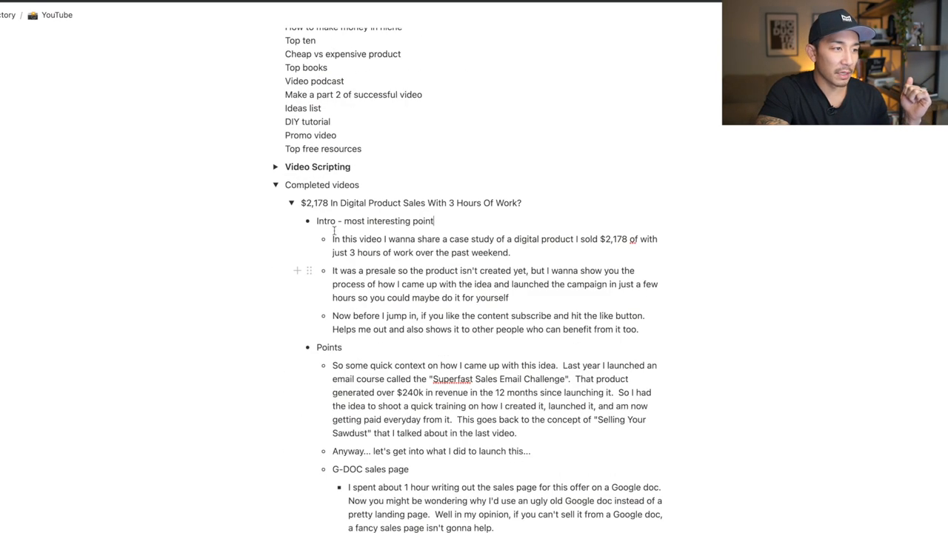
{"action": "mouse_move", "coordinate": [306, 254]}
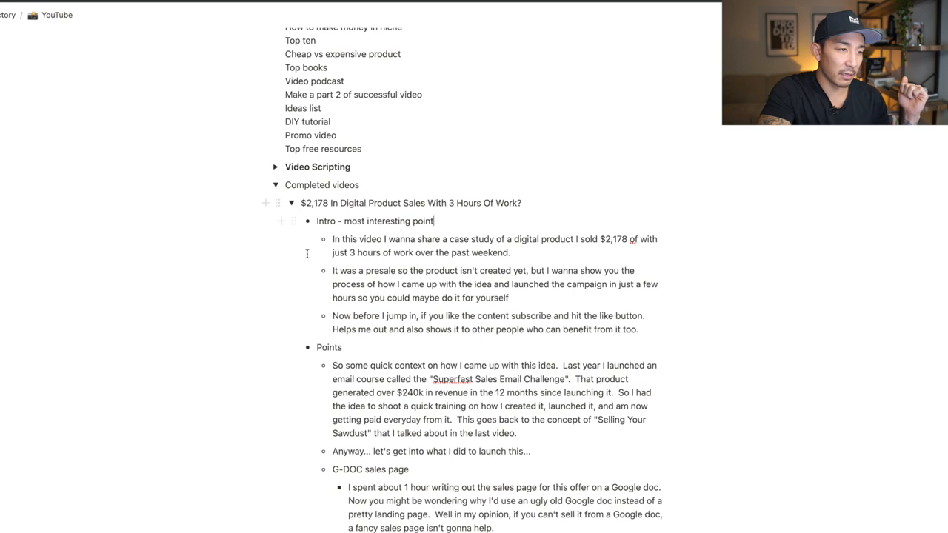
{"action": "scroll", "scroll_direction": "down", "scroll_amount": 3}
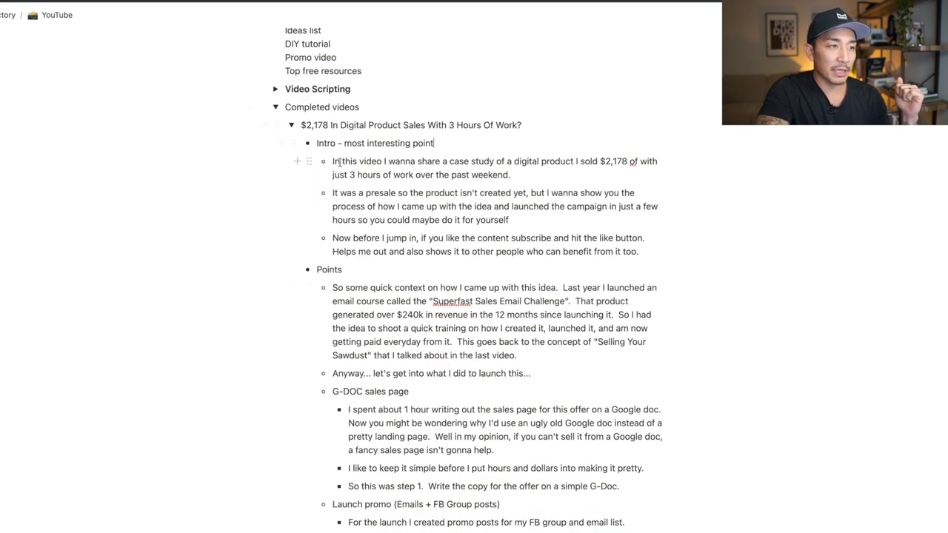
{"action": "double_click", "coordinate": [326, 143]}
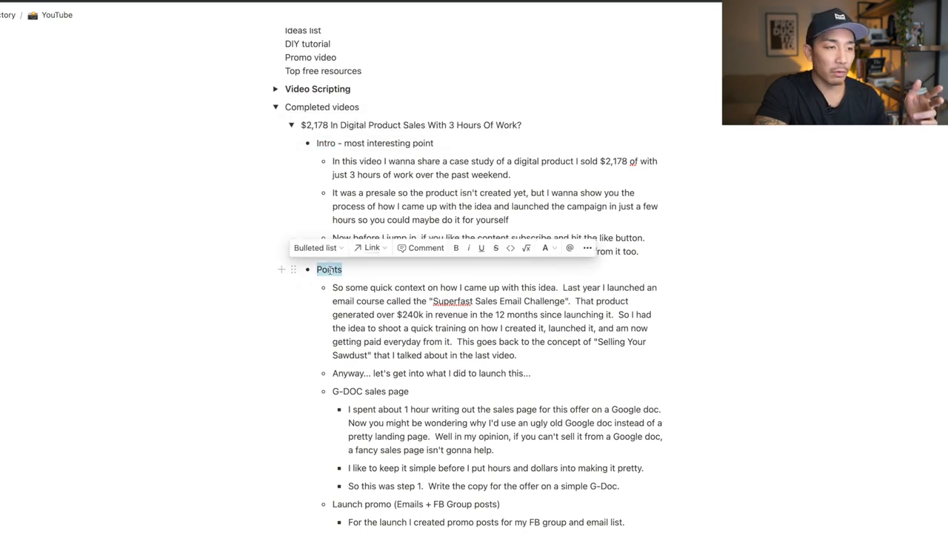
{"action": "scroll", "scroll_direction": "down", "scroll_amount": 3}
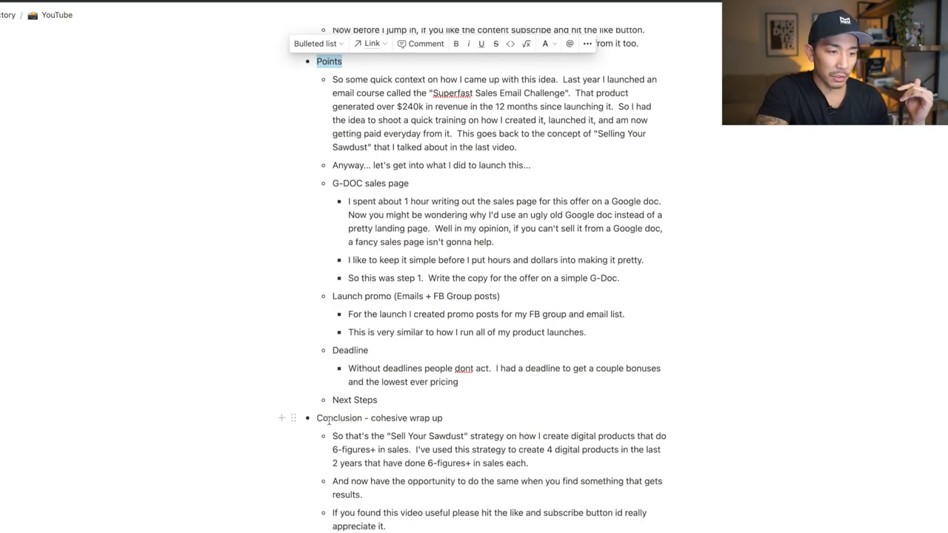
{"action": "double_click", "coordinate": [338, 418]}
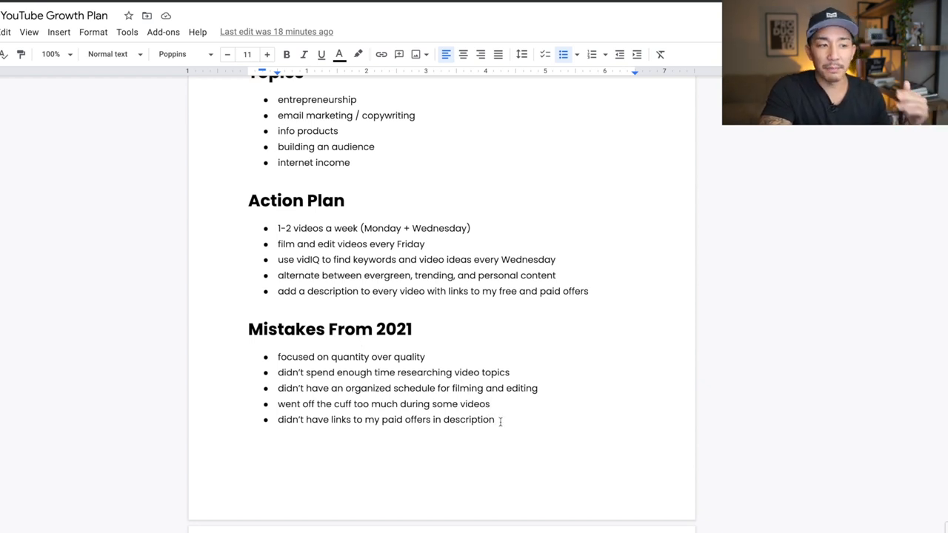
{"action": "scroll", "scroll_direction": "down", "scroll_amount": 3}
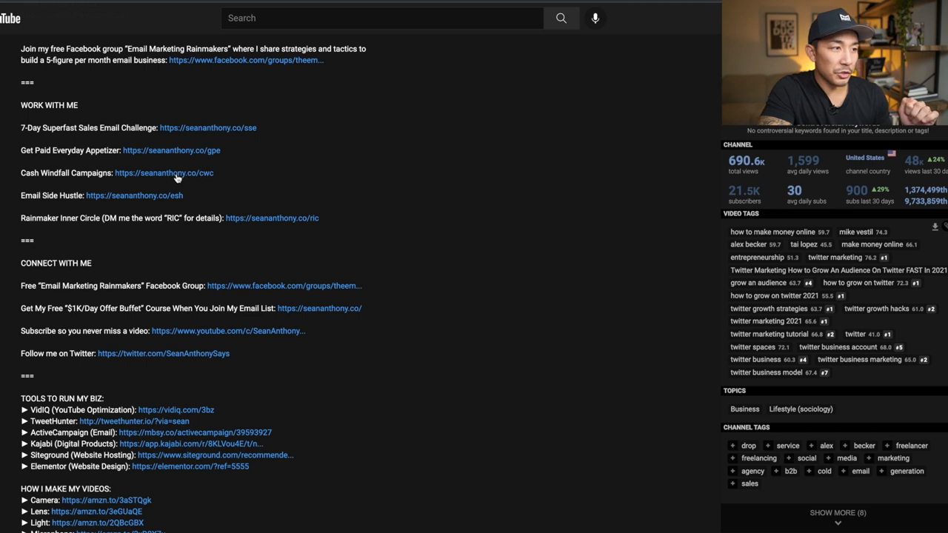
{"action": "mouse_move", "coordinate": [435, 231]}
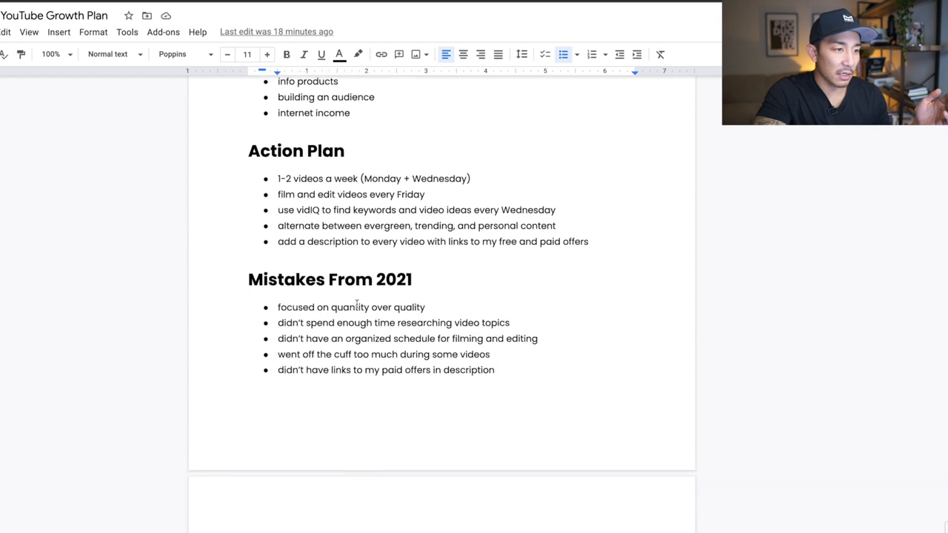
{"action": "scroll", "scroll_direction": "down", "scroll_amount": 3}
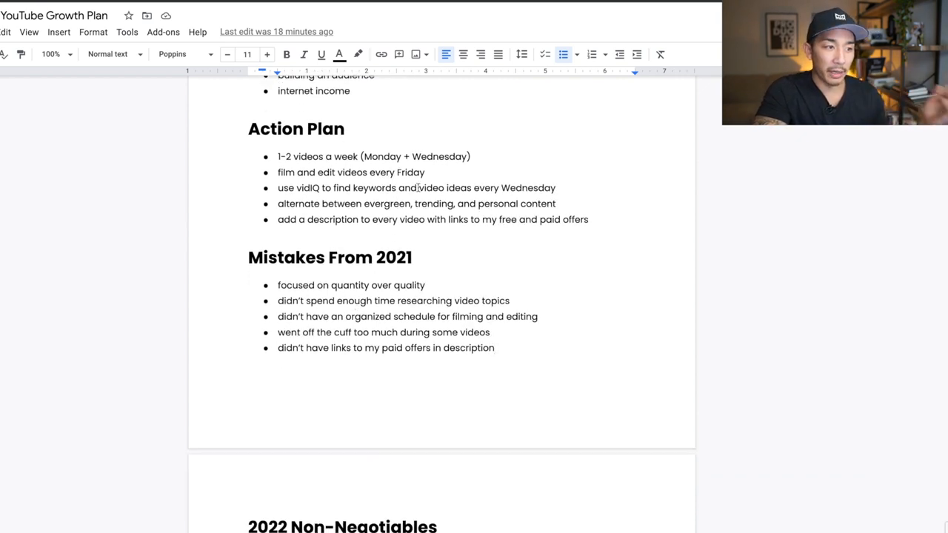
{"action": "scroll", "scroll_direction": "down", "scroll_amount": 3}
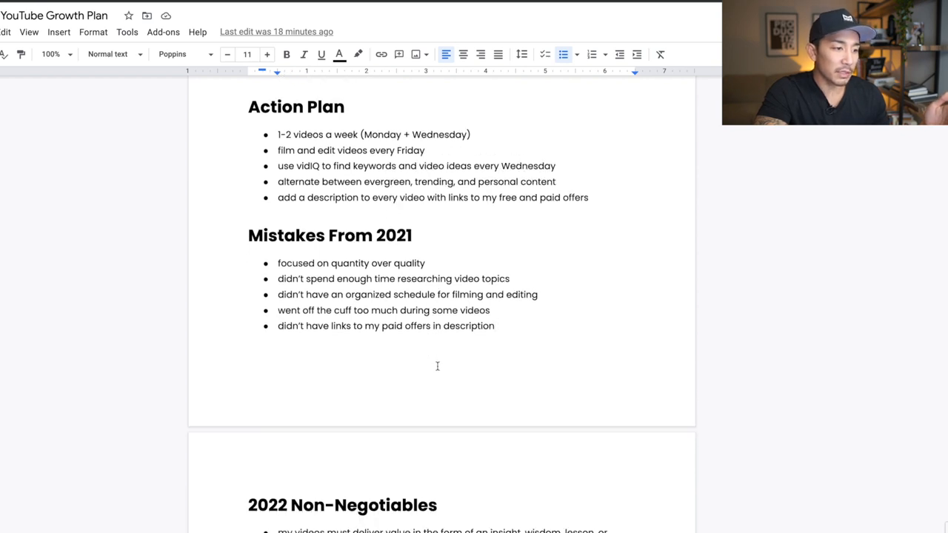
{"action": "scroll", "scroll_direction": "down", "scroll_amount": 3}
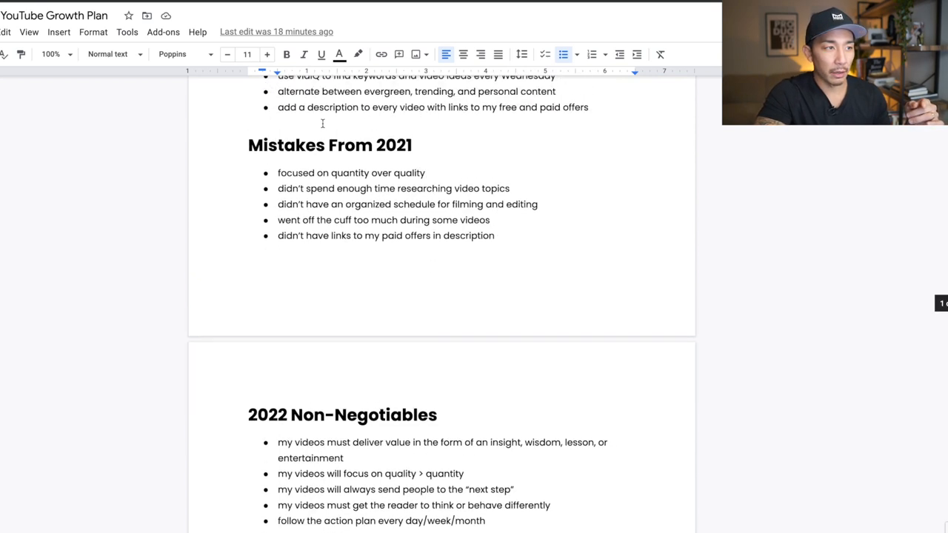
{"action": "scroll", "scroll_direction": "down", "scroll_amount": 3}
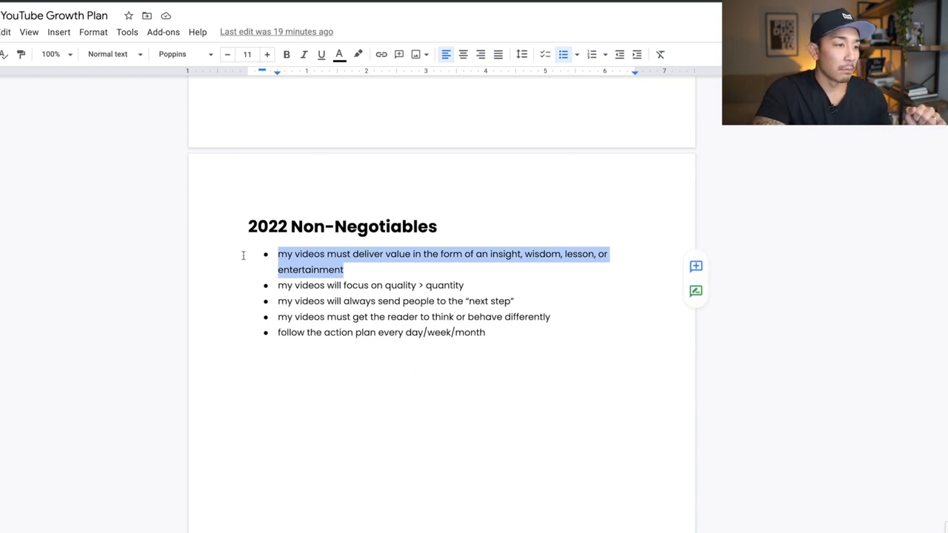
{"action": "mouse_move", "coordinate": [494, 286]}
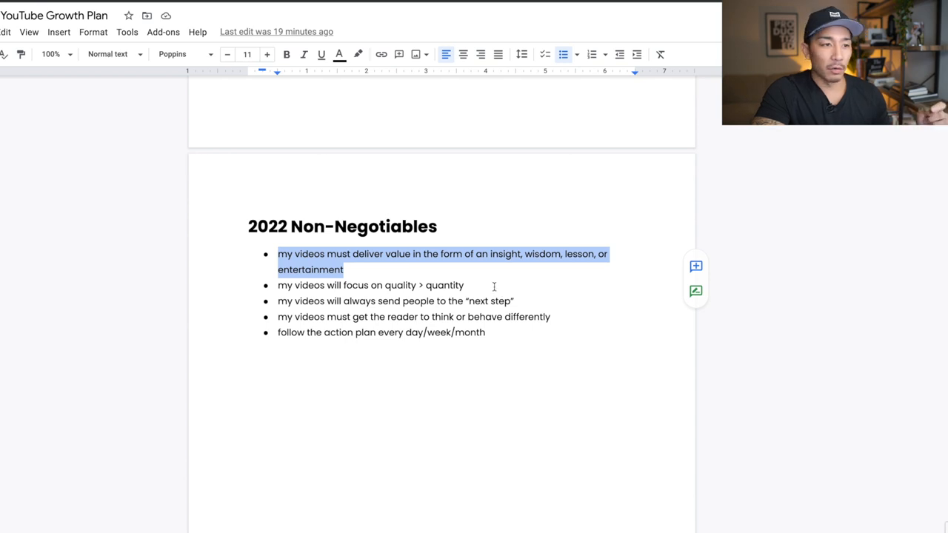
{"action": "left_click", "coordinate": [464, 285]}
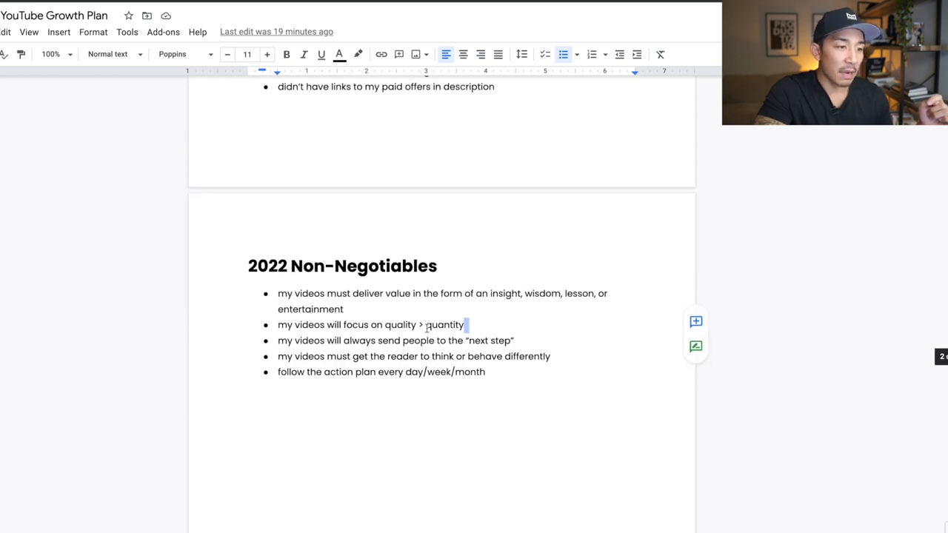
{"action": "left_click", "coordinate": [530, 340]}
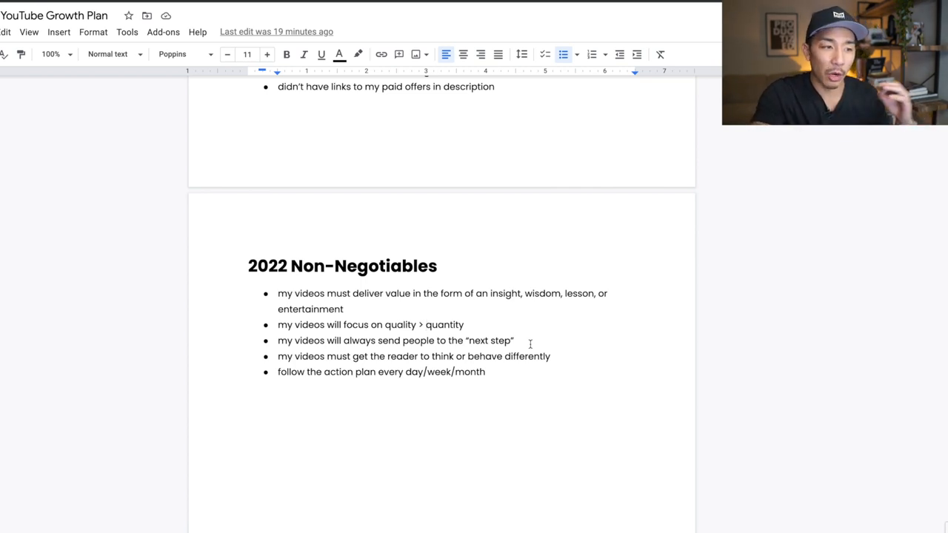
{"action": "mouse_move", "coordinate": [499, 320]}
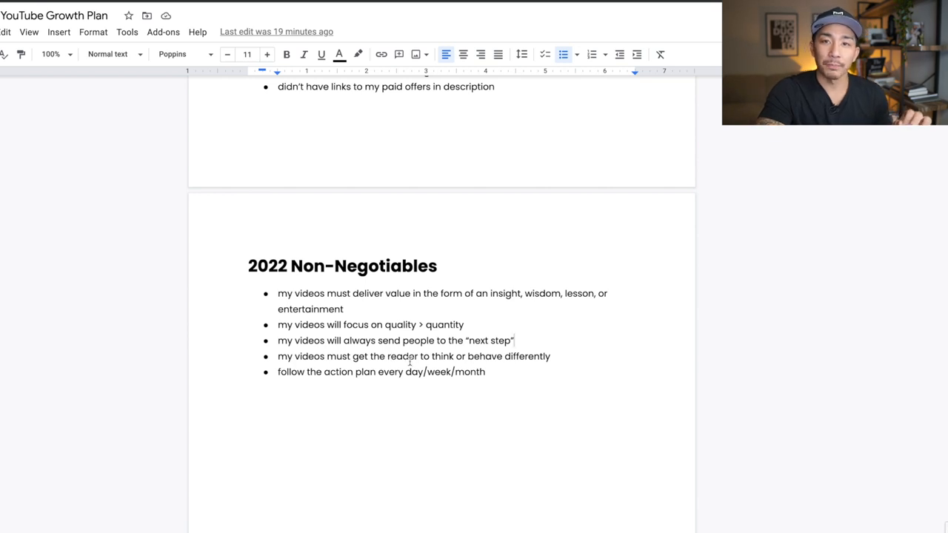
{"action": "mouse_move", "coordinate": [582, 384]}
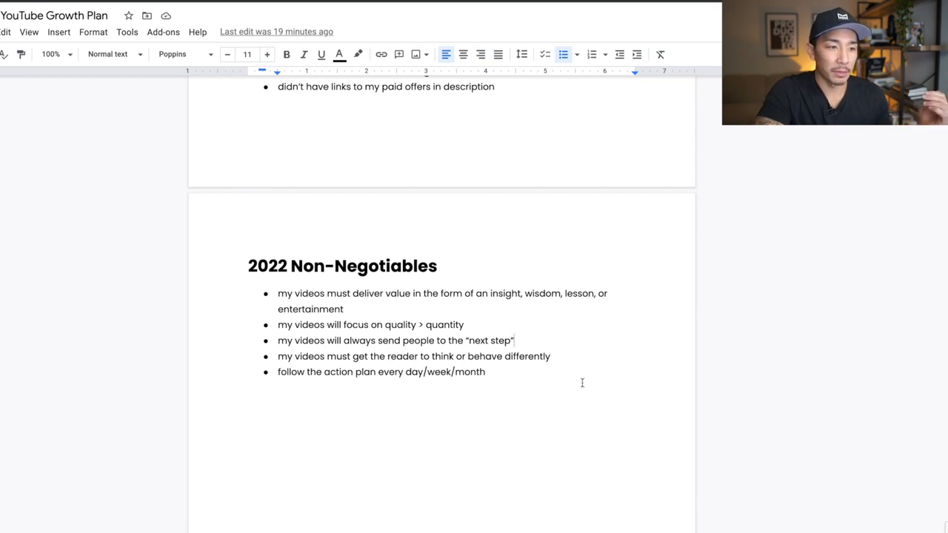
{"action": "double_click", "coordinate": [505, 293]}
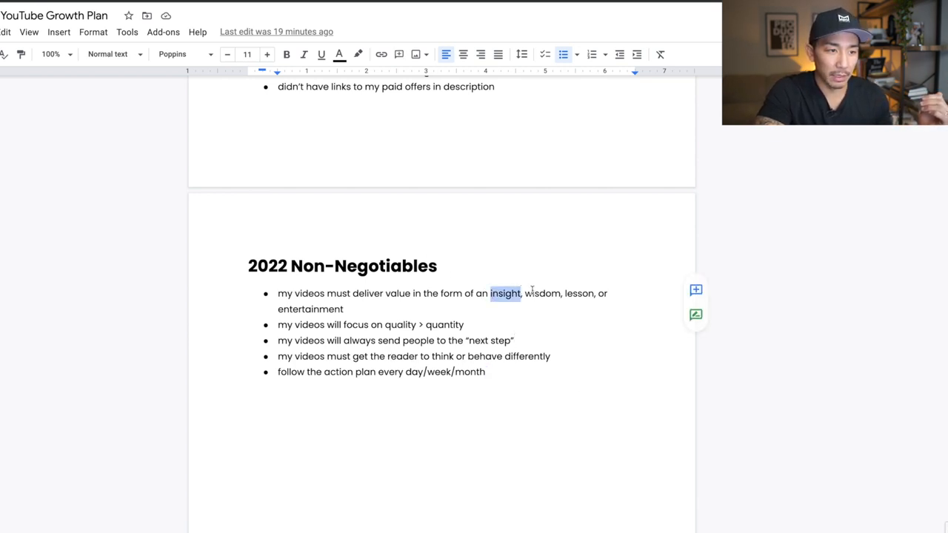
{"action": "double_click", "coordinate": [310, 309]}
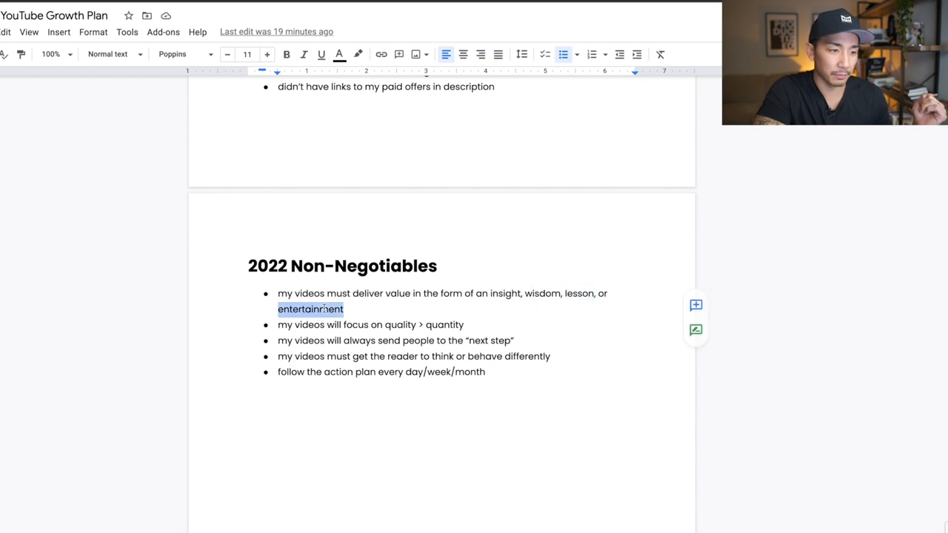
{"action": "left_click", "coordinate": [520, 366]}
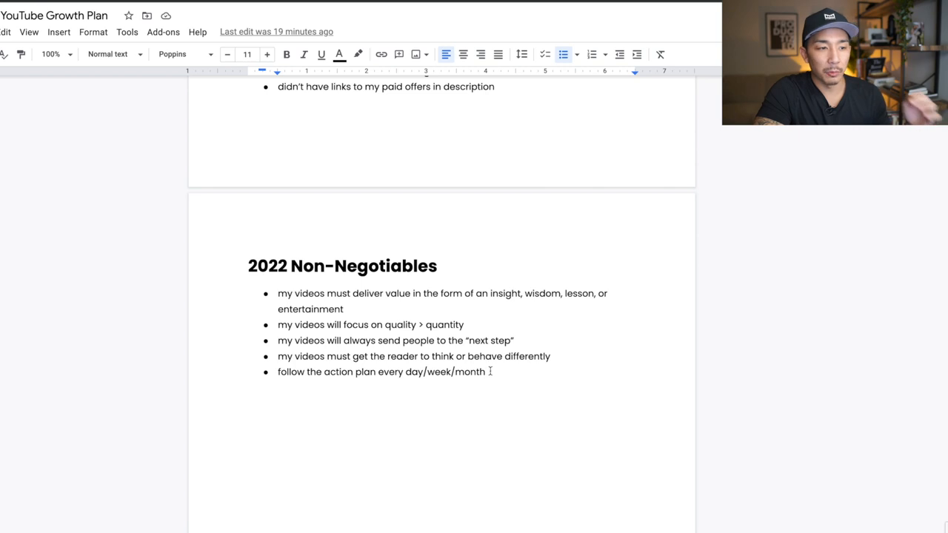
{"action": "scroll", "scroll_direction": "up", "scroll_amount": 3}
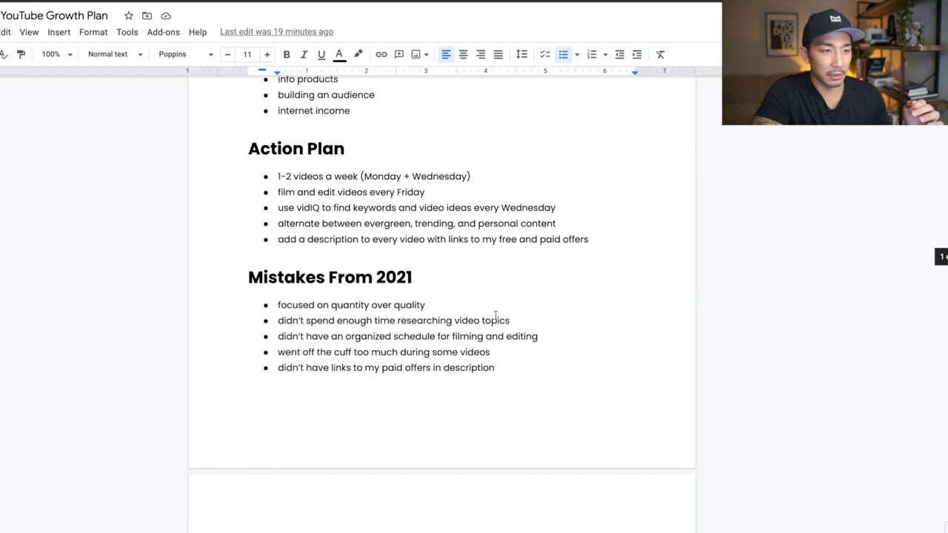
{"action": "left_click_drag", "start_coordinate": [377, 239], "coordinate": [589, 239]}
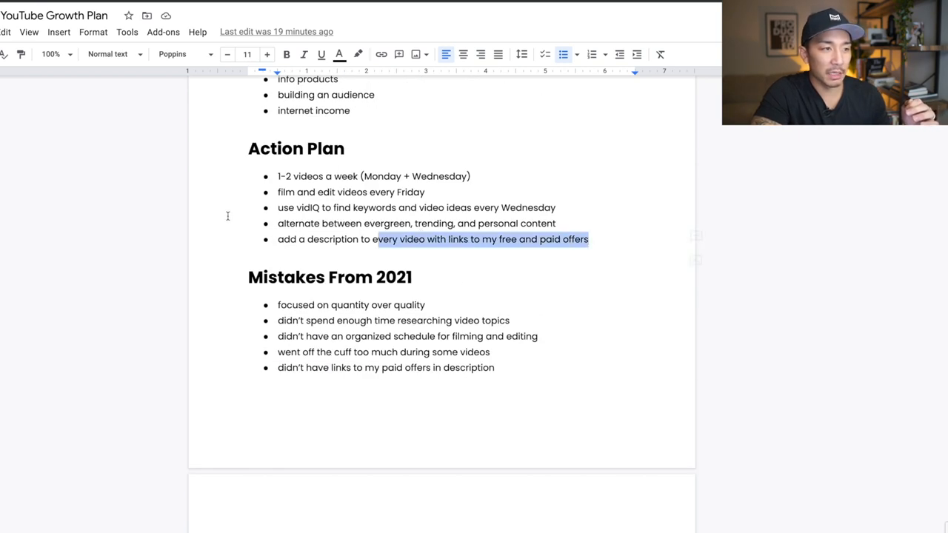
{"action": "left_click_drag", "start_coordinate": [278, 176], "coordinate": [588, 239]}
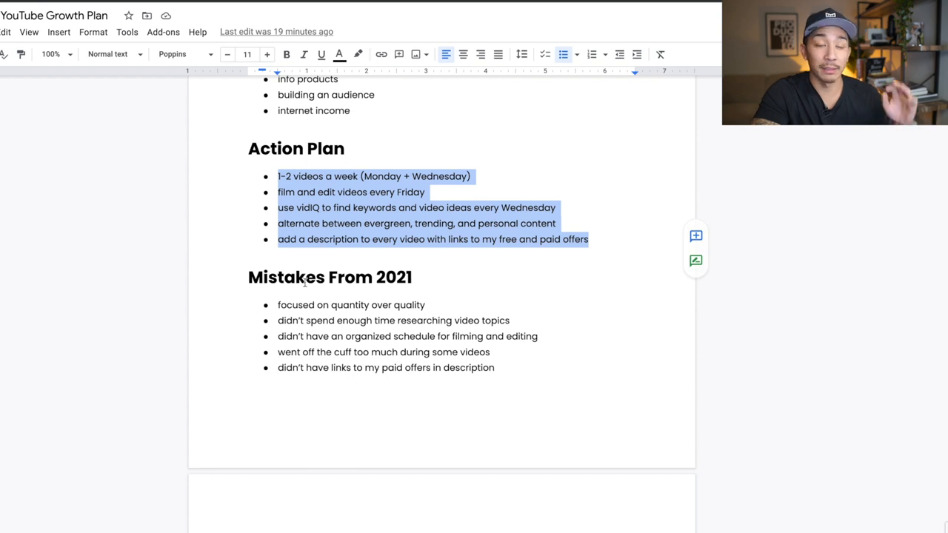
{"action": "scroll", "scroll_direction": "down", "scroll_amount": 3}
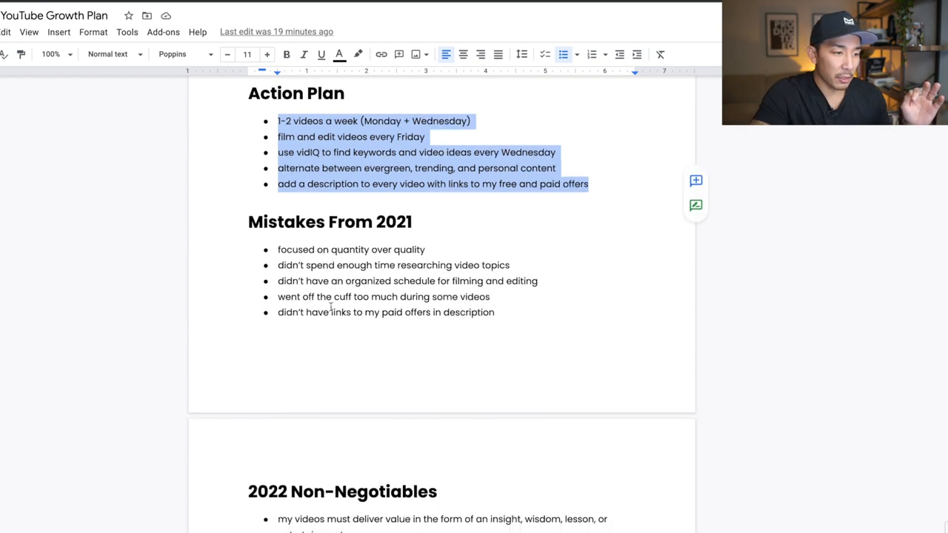
{"action": "scroll", "scroll_direction": "down", "scroll_amount": 3}
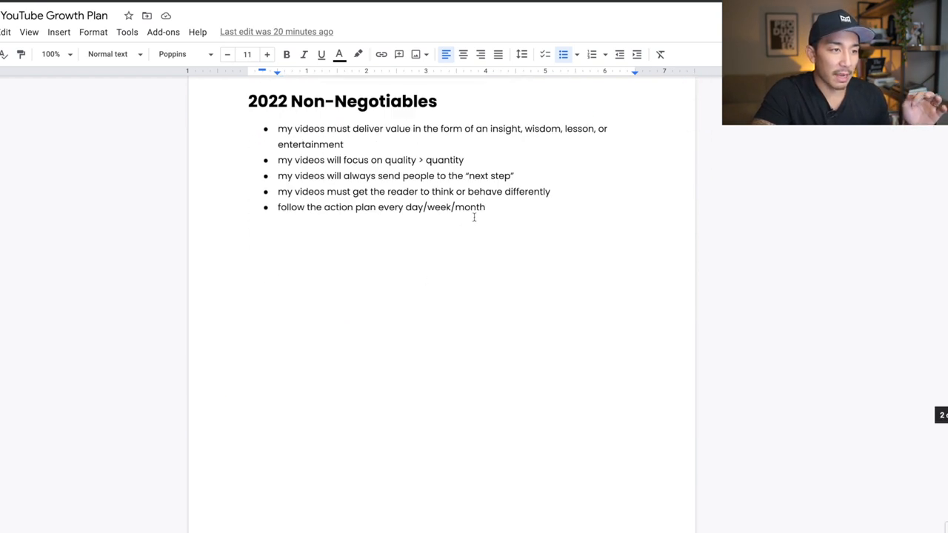
{"action": "left_click_drag", "start_coordinate": [277, 160], "coordinate": [485, 208]}
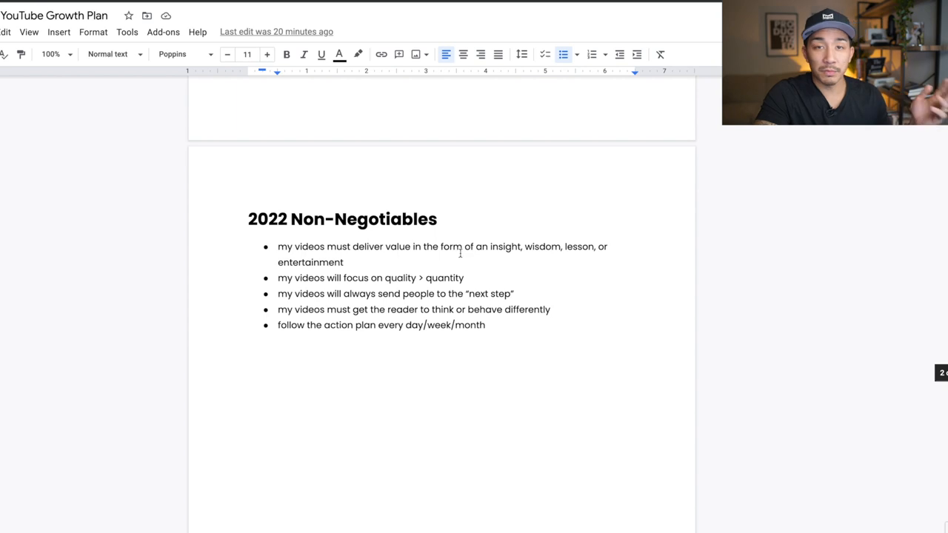
{"action": "scroll", "scroll_direction": "down", "scroll_amount": 3}
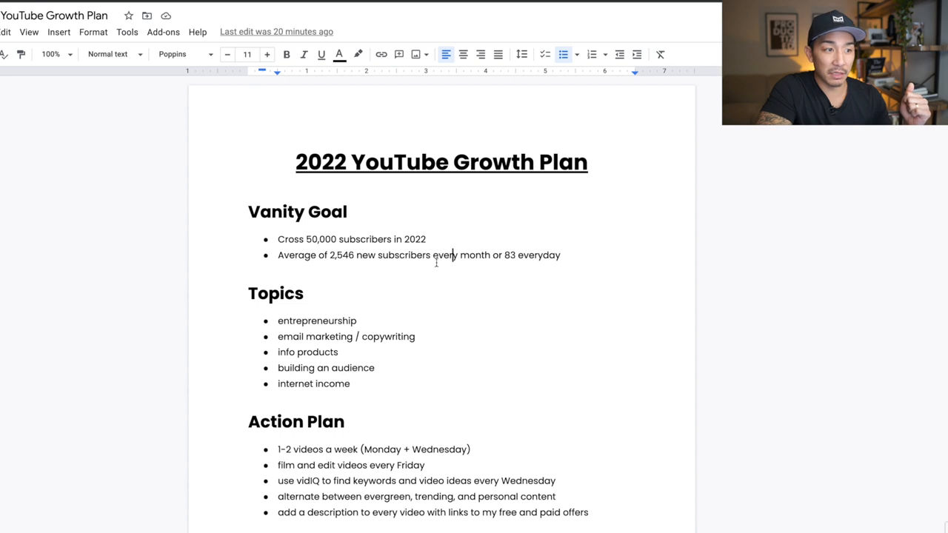
{"action": "left_click", "coordinate": [343, 211]}
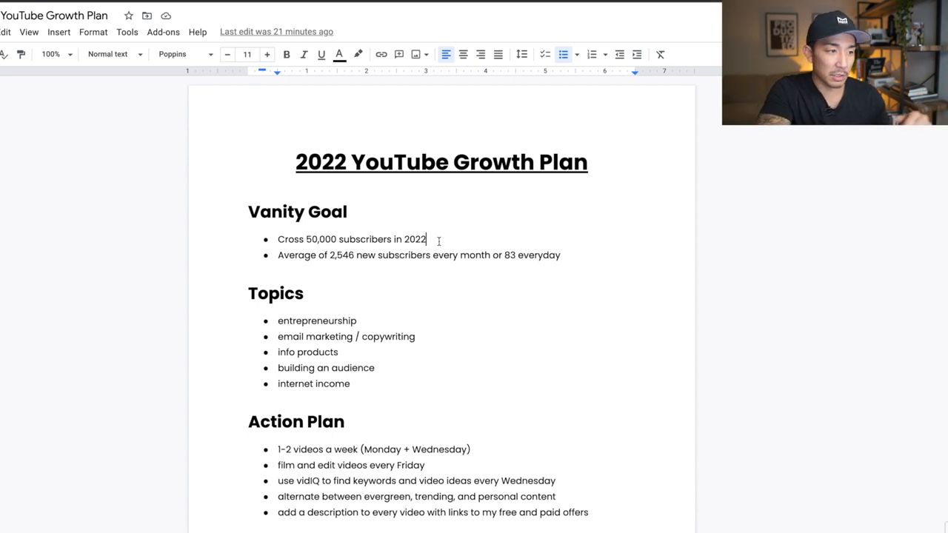
{"action": "scroll", "scroll_direction": "down", "scroll_amount": 3}
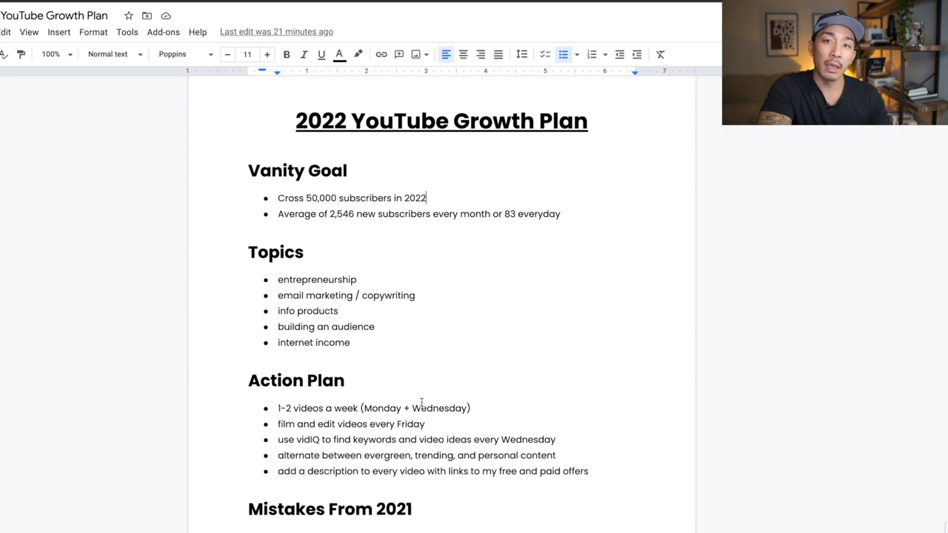
{"action": "mouse_move", "coordinate": [430, 400]}
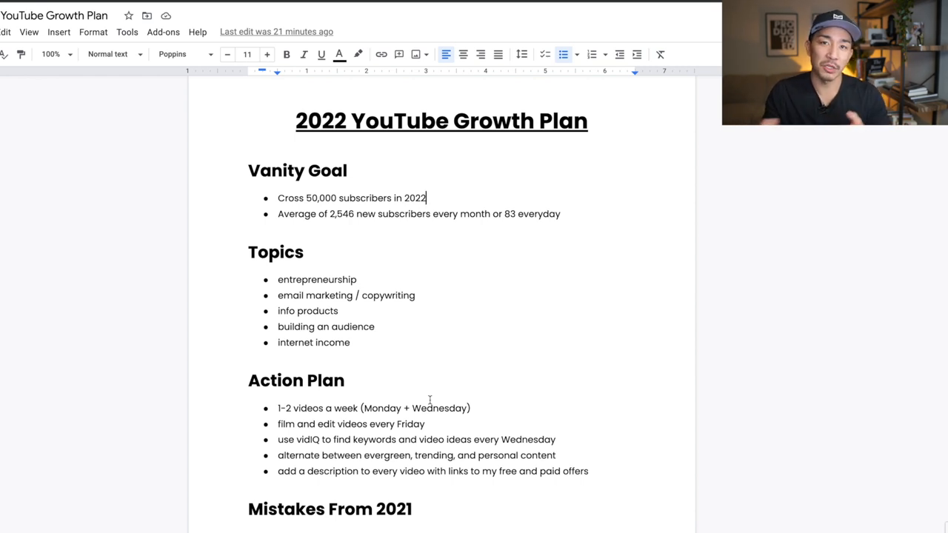
{"action": "scroll", "scroll_direction": "down", "scroll_amount": 3}
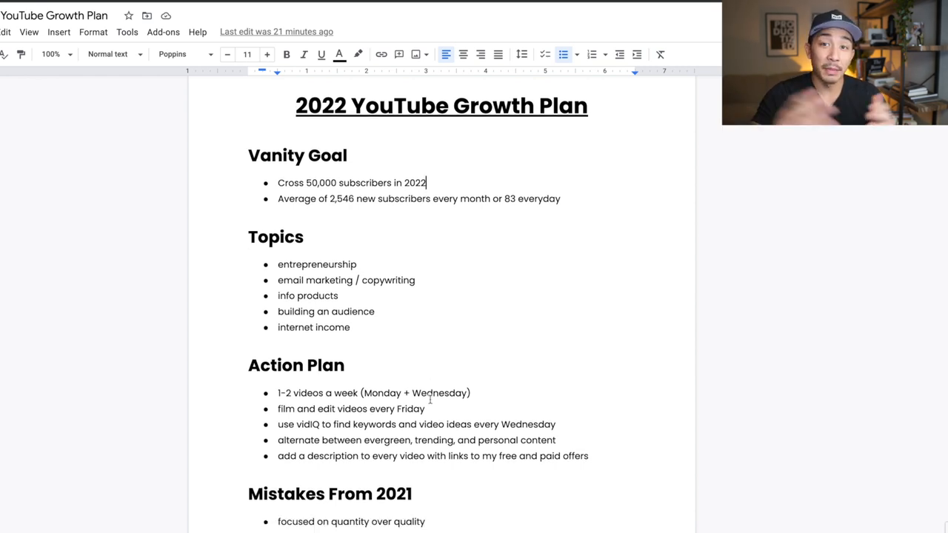